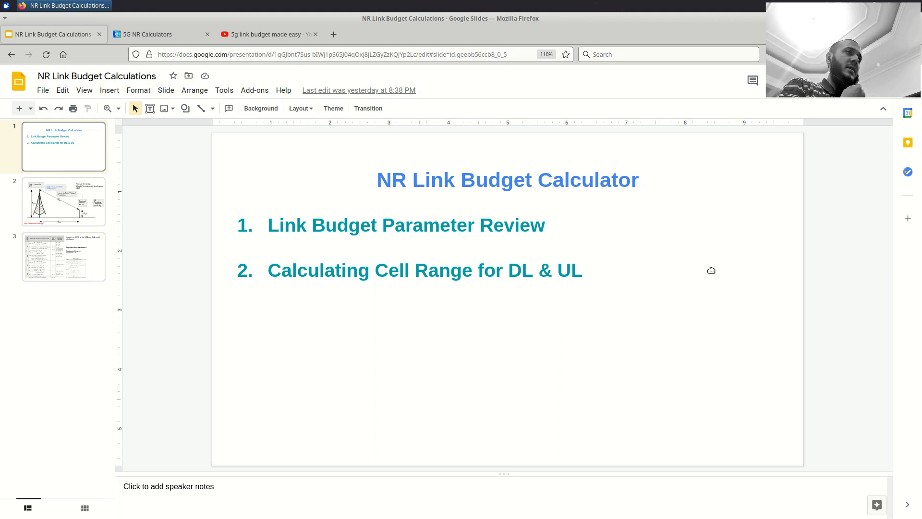
Switch to the YouTube browser tab with the '5g link budget made easy' results
click(268, 34)
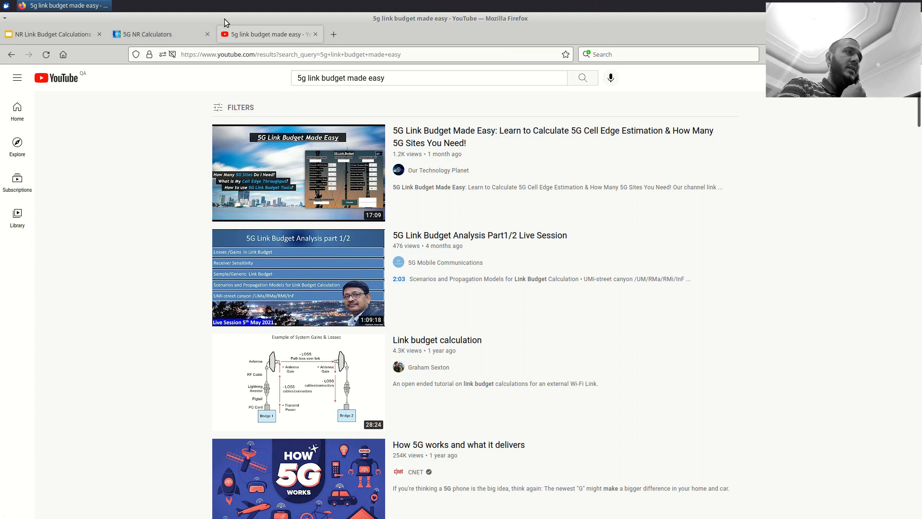
mouse_move(423, 144)
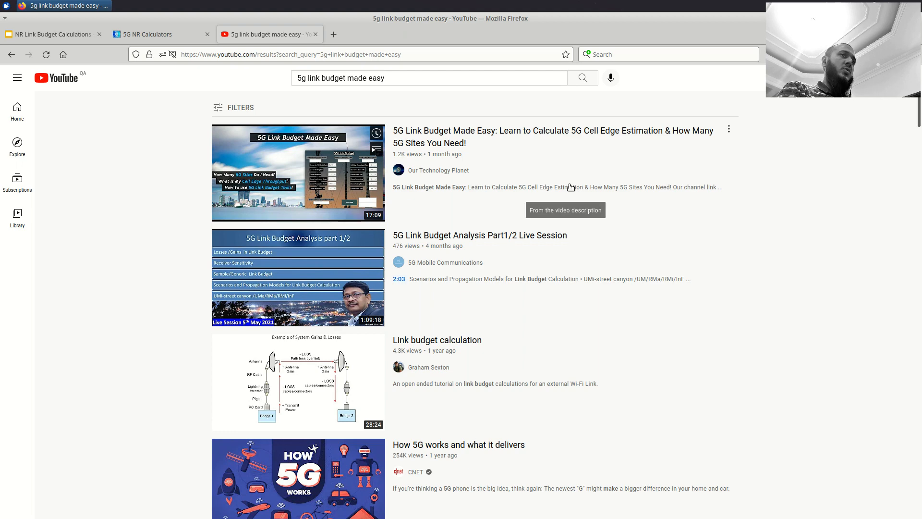
Switch back to the NR Link Budget Calculations Google Slides tab
click(52, 34)
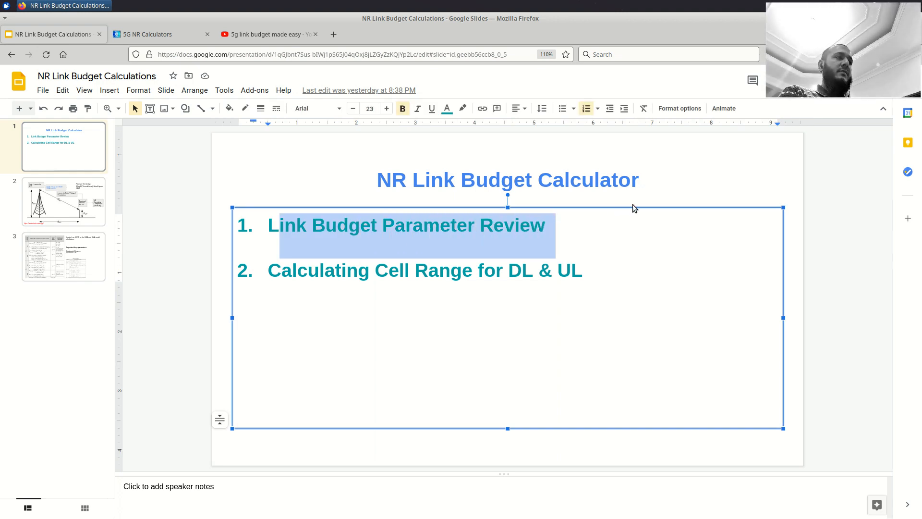
Highlight the Link Budget Parameter Review agenda item, then show slide 2's tower diagram
click(636, 216)
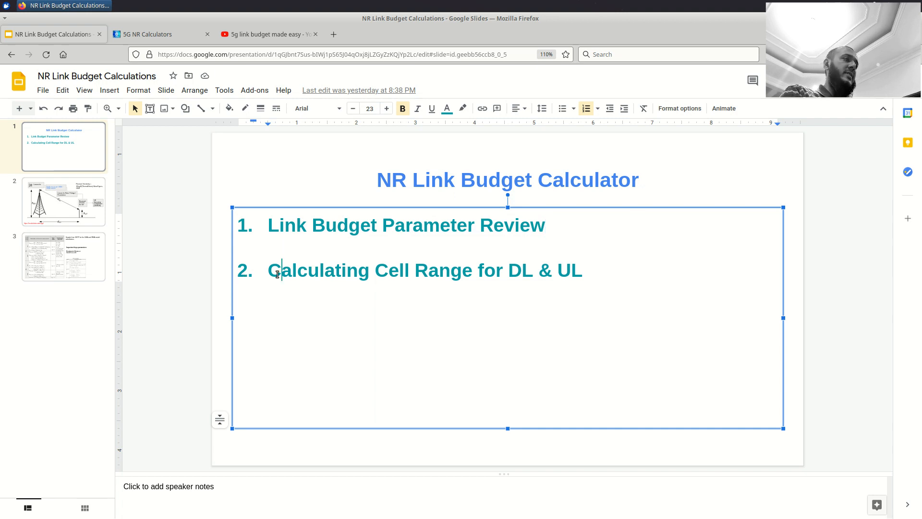
drag(277, 270, 553, 270)
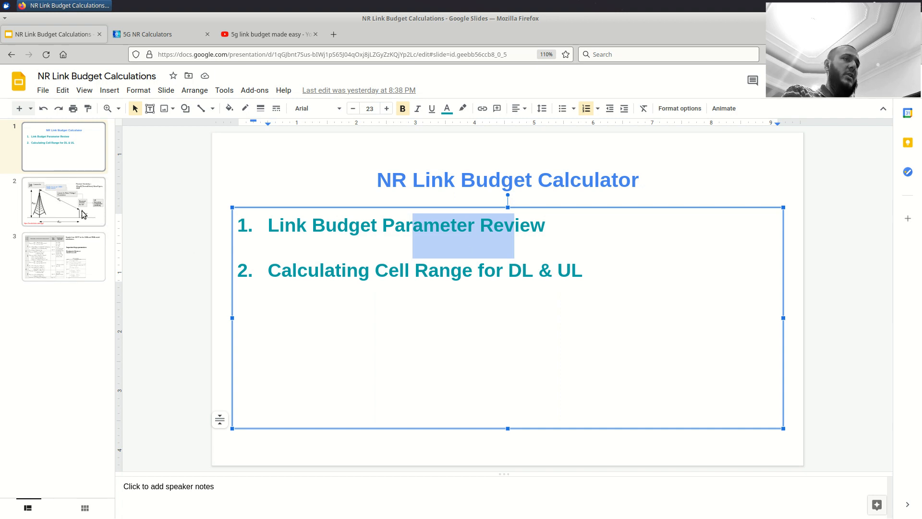
click(63, 201)
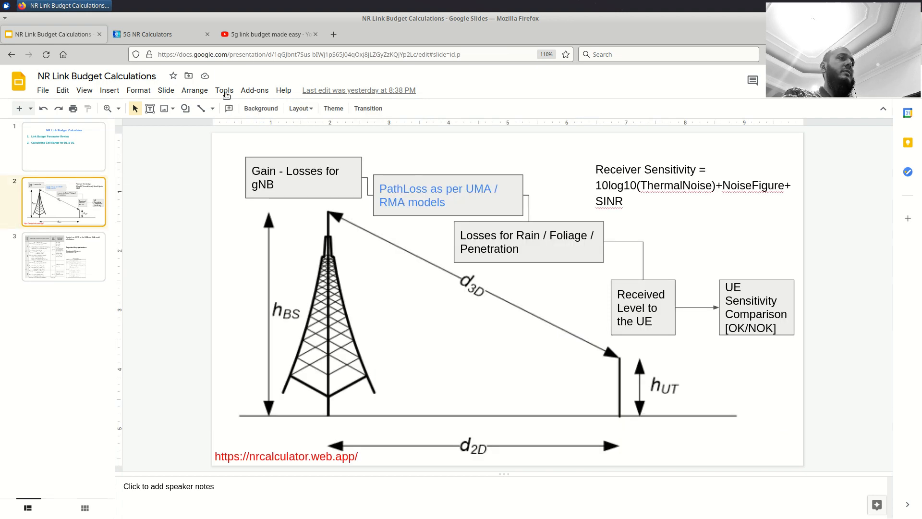
click(267, 33)
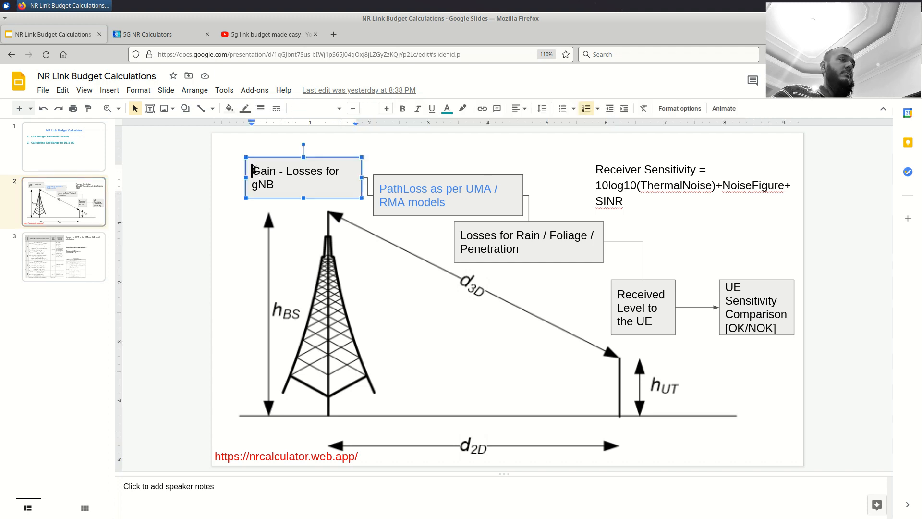
double_click(263, 171)
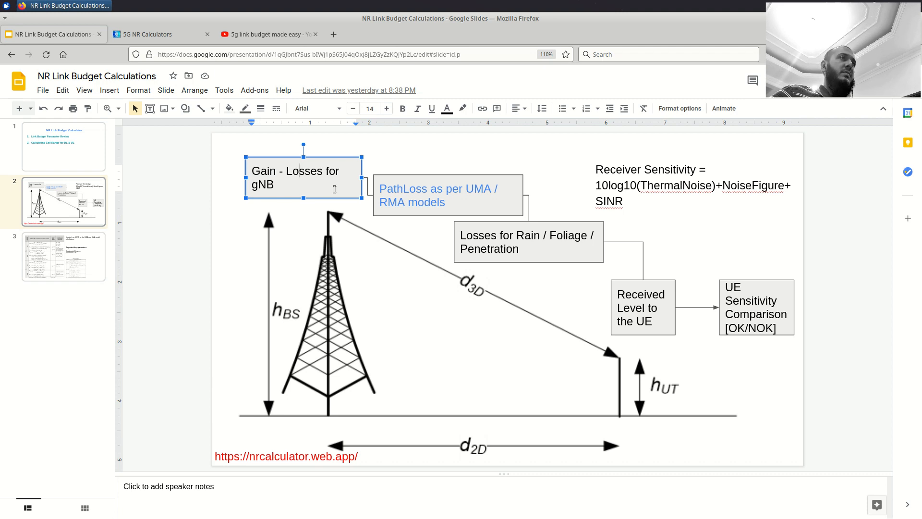
mouse_move(441, 268)
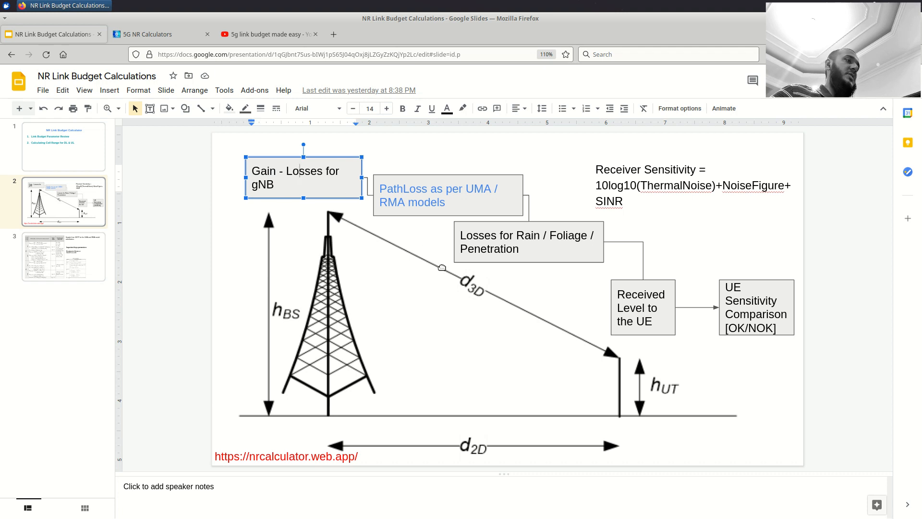
mouse_move(589, 313)
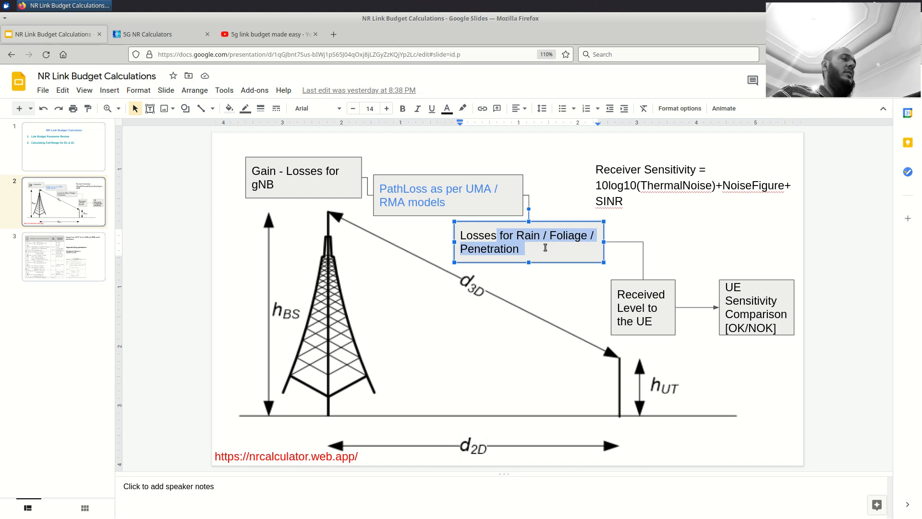
mouse_move(392, 187)
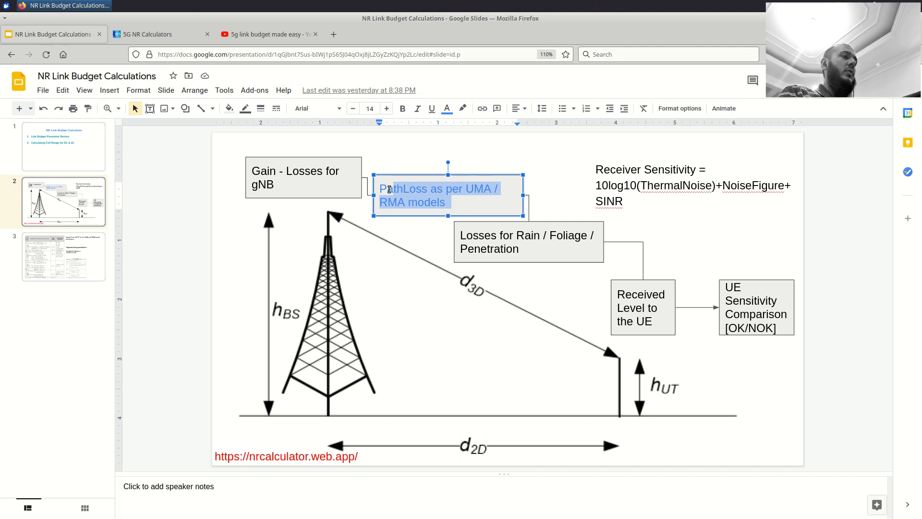
mouse_move(333, 269)
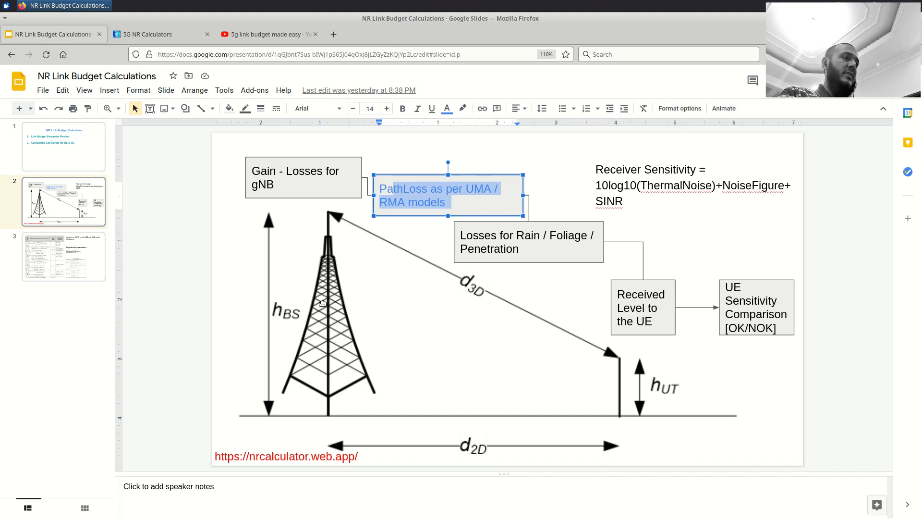
mouse_move(607, 343)
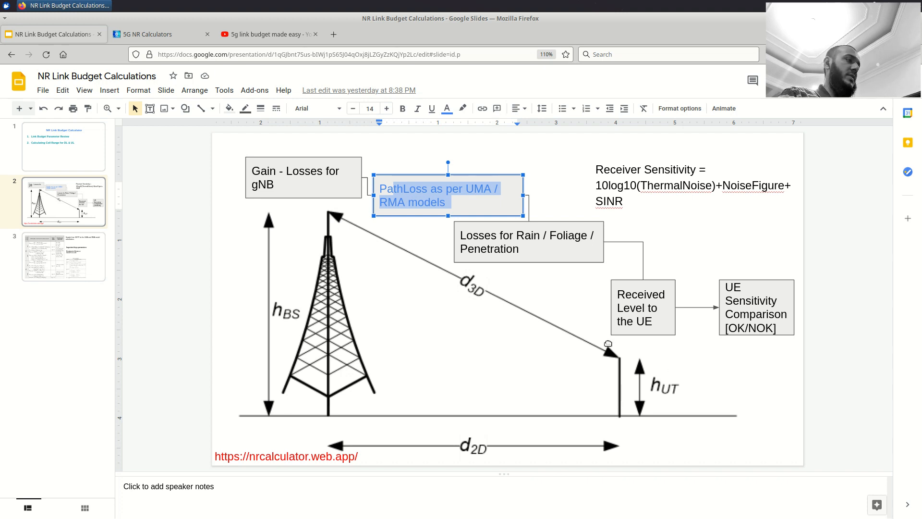
mouse_move(623, 357)
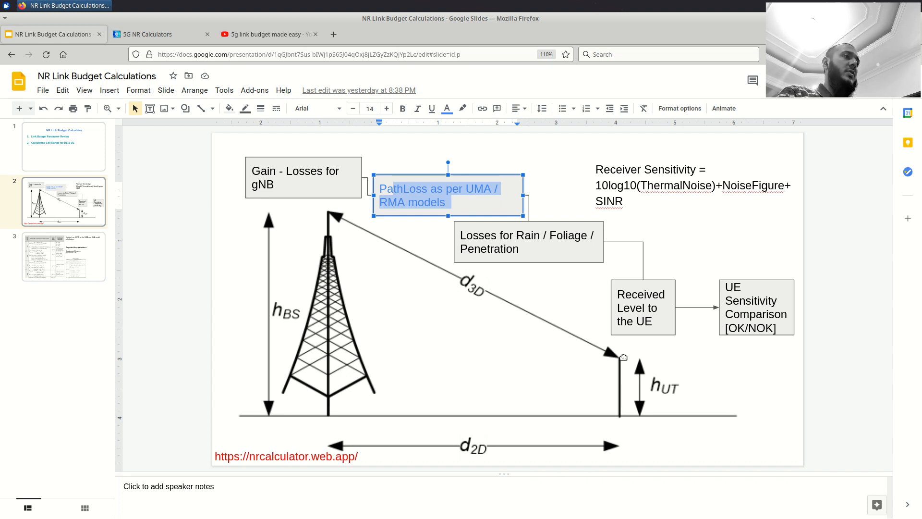
click(284, 184)
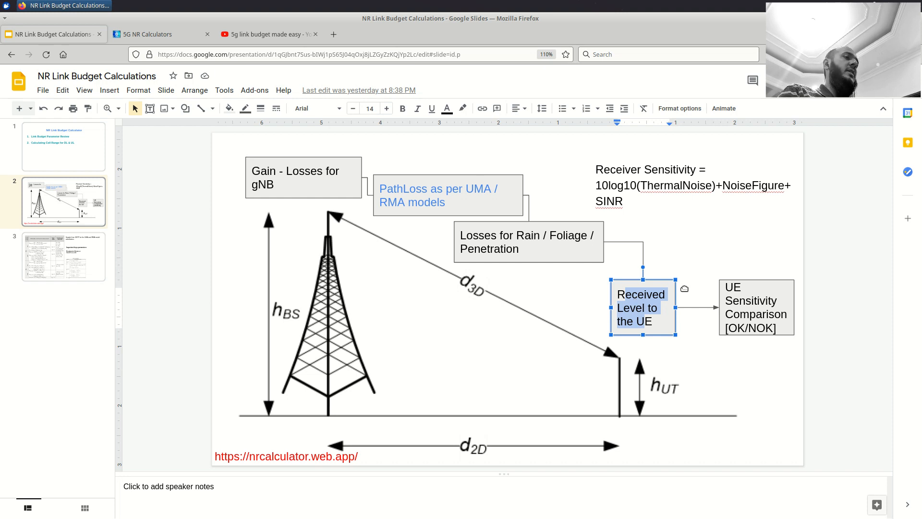
mouse_move(904, 298)
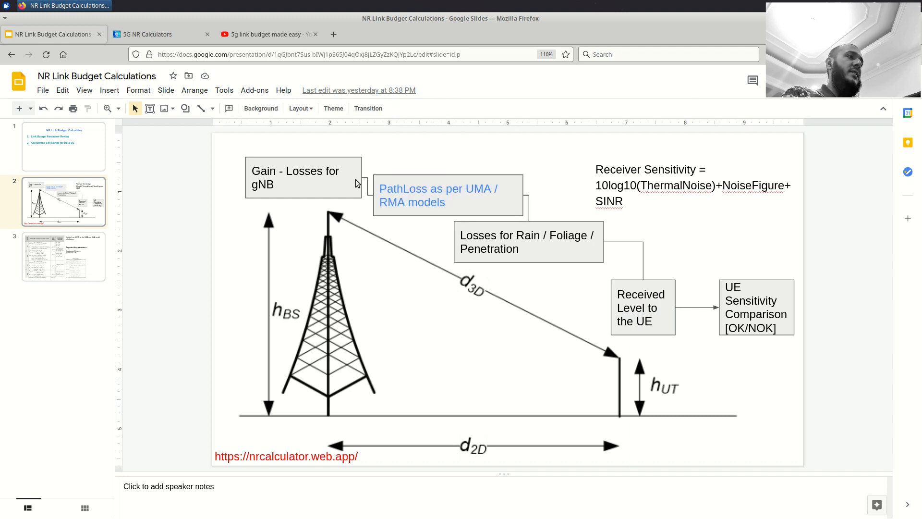
click(302, 177)
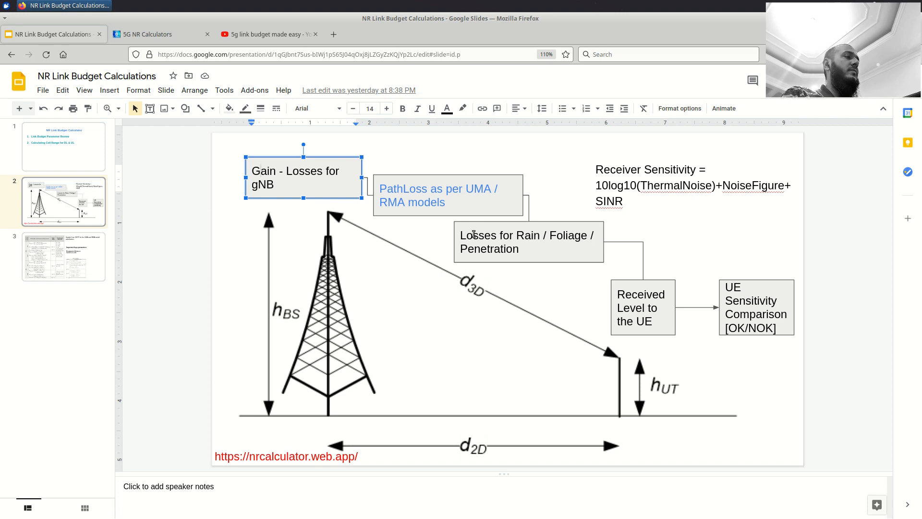
double_click(526, 242)
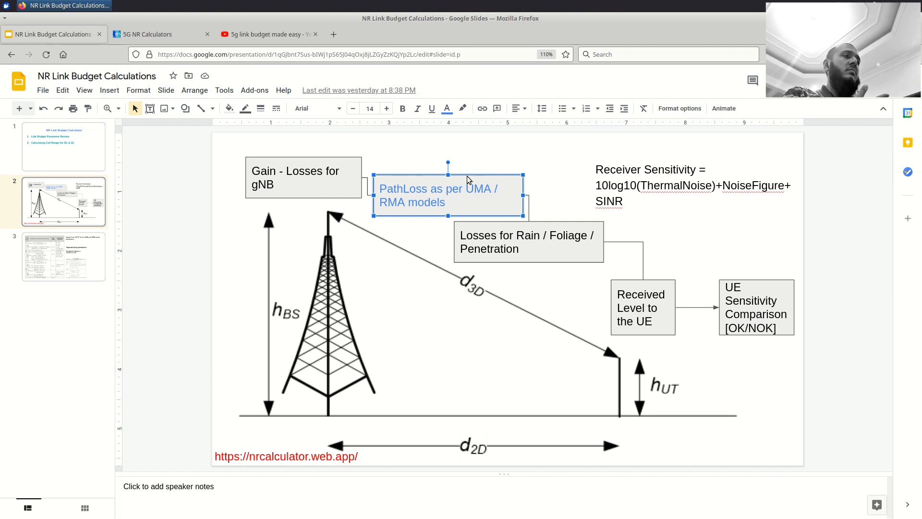
Show slide 3 with the 3GPP UMa/RMa path-loss formulas from the filmstrip
click(63, 256)
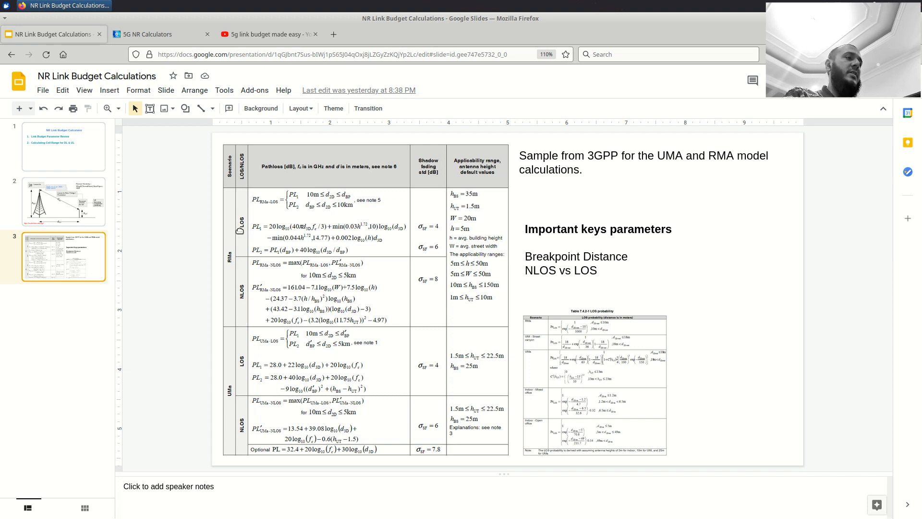
mouse_move(243, 315)
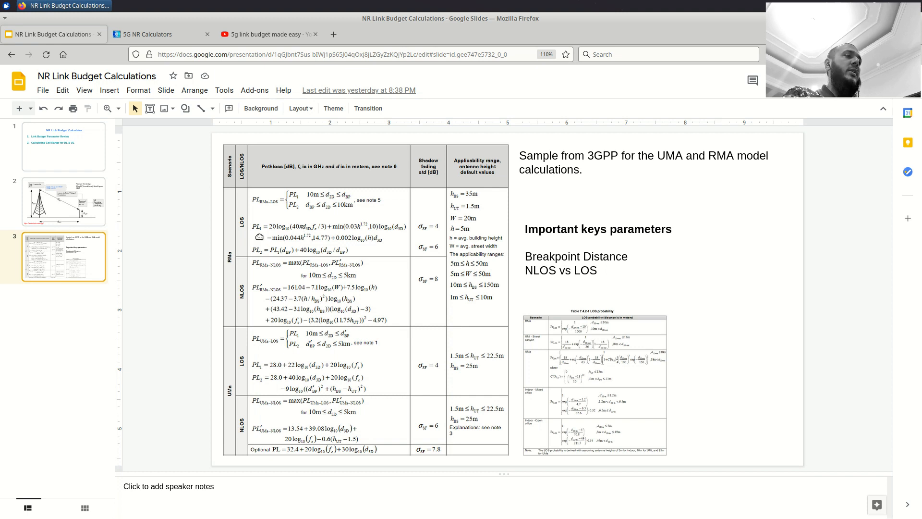
mouse_move(396, 261)
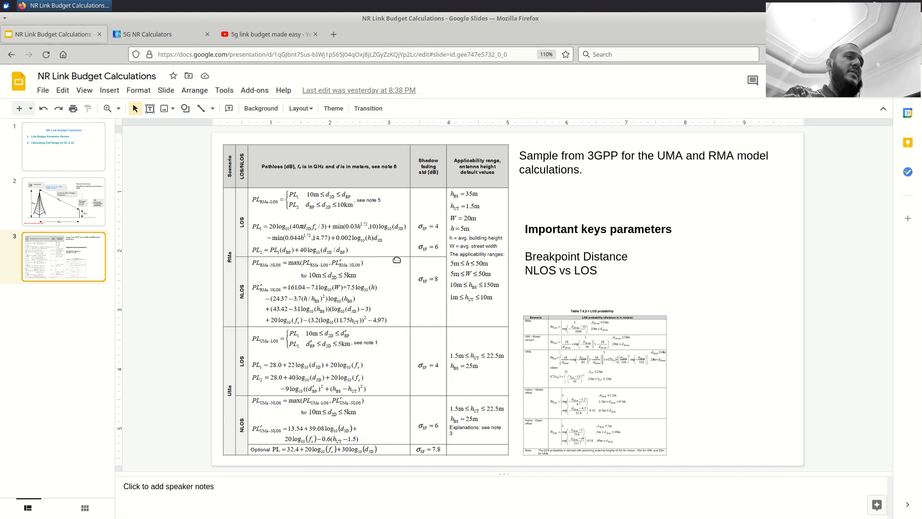
Revisit slide 2's tower diagram, then show slide 3's 3GPP path-loss formulas again
click(63, 201)
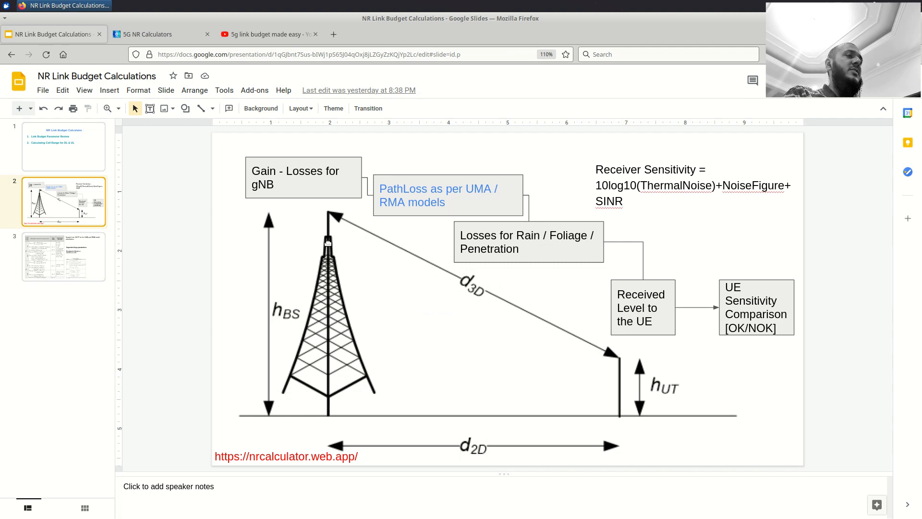
mouse_move(401, 285)
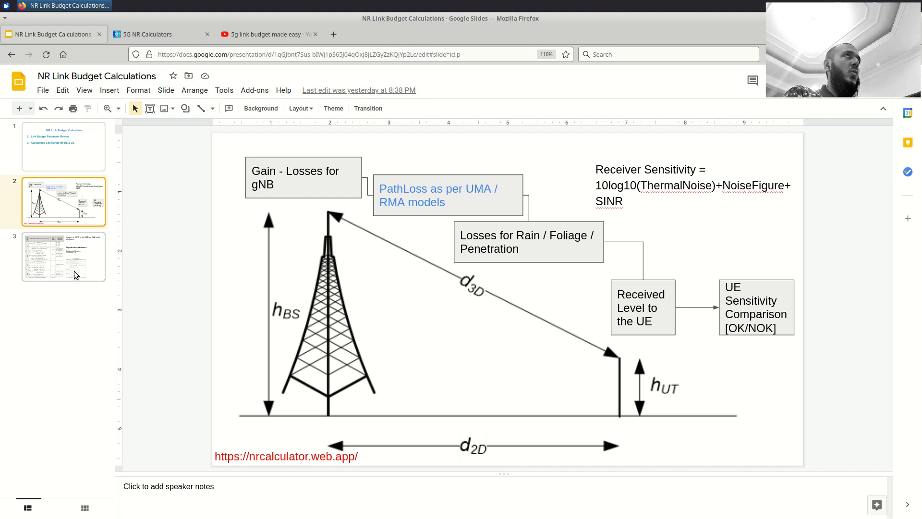
click(63, 256)
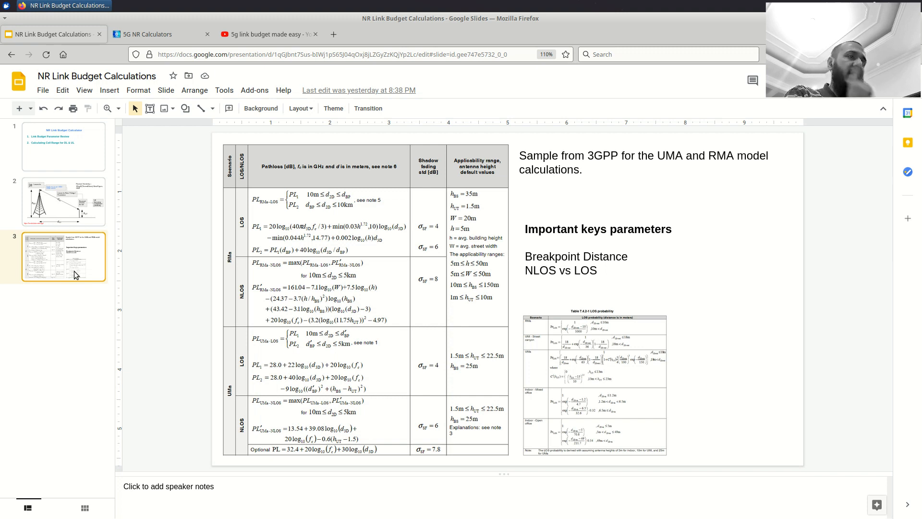
Show slide 2, the base station tower and UE link budget diagram
click(64, 201)
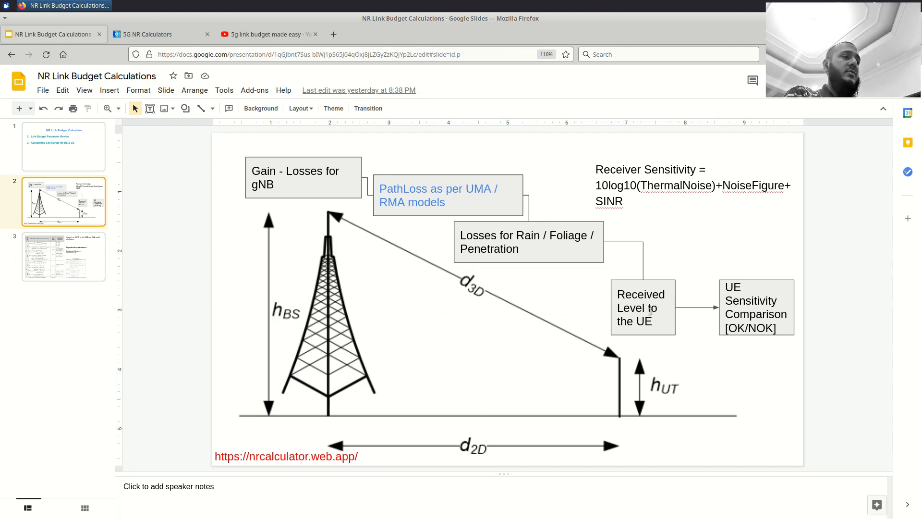
mouse_move(447, 291)
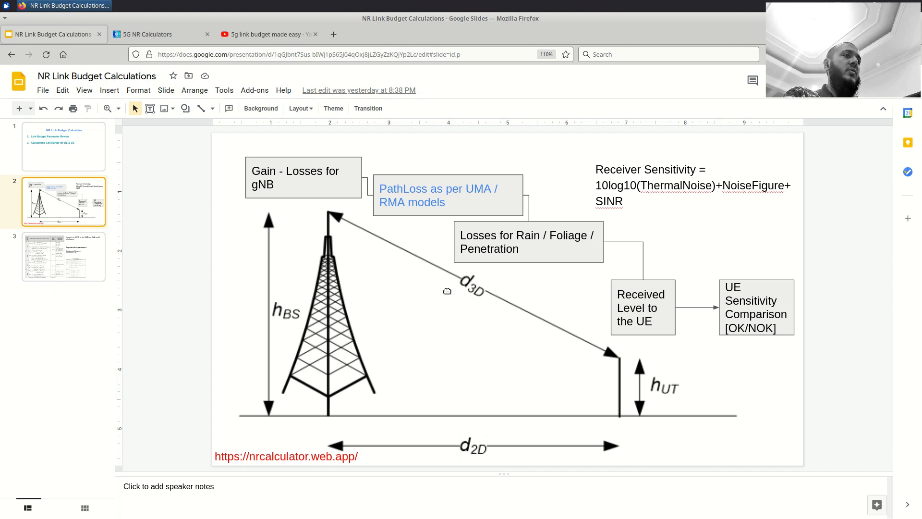
Show slide 3's 3GPP UMa/RMa path-loss formulas and key parameters again
click(64, 257)
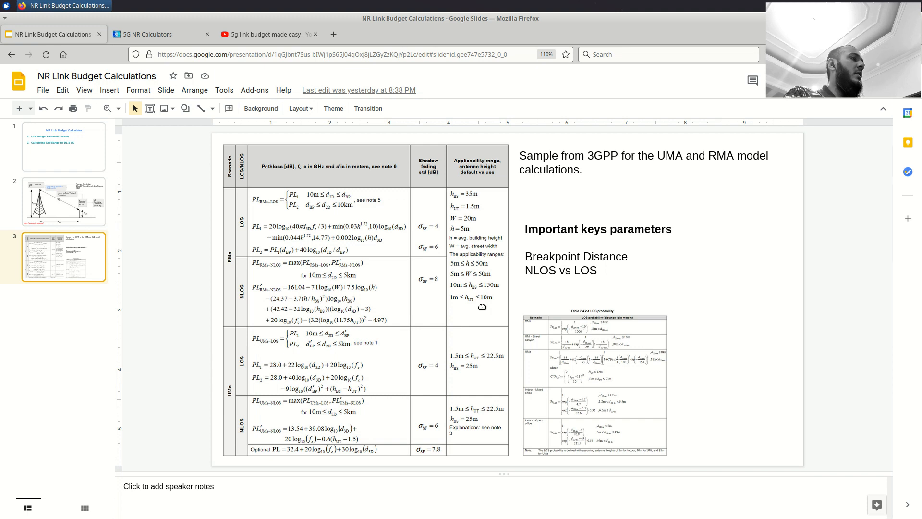
Highlight the LOS term among the key parameters, then return to slide 1's agenda
double_click(576, 256)
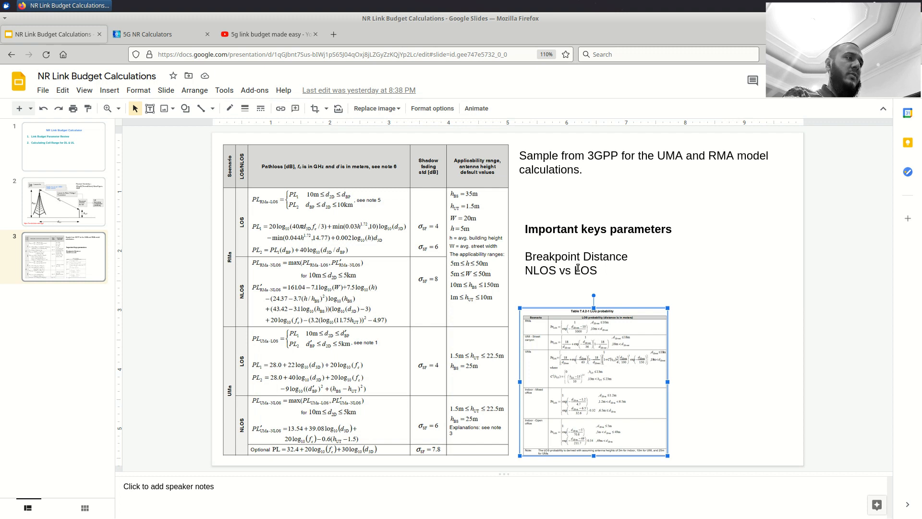
double_click(586, 270)
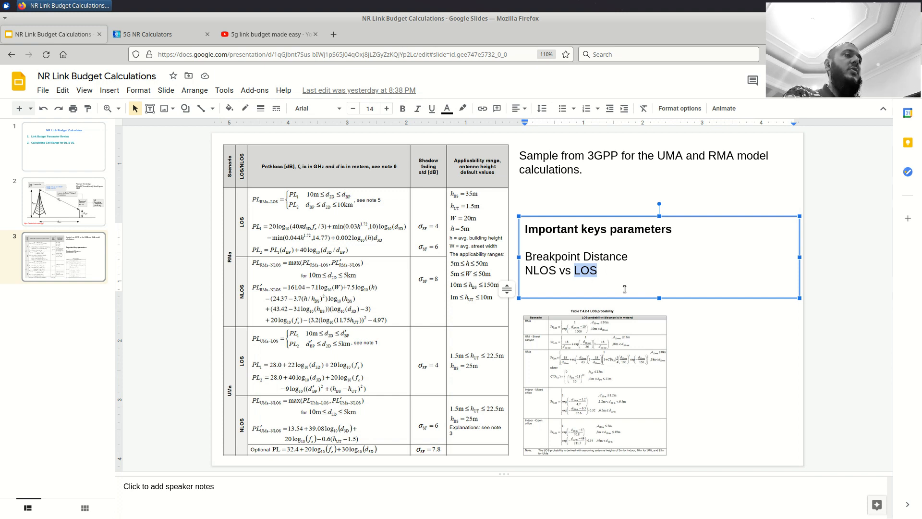
mouse_move(758, 412)
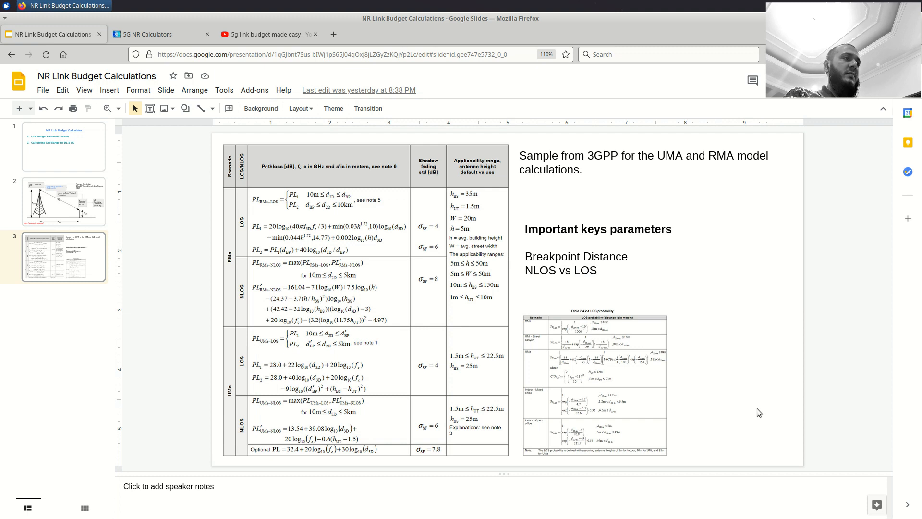
mouse_move(437, 462)
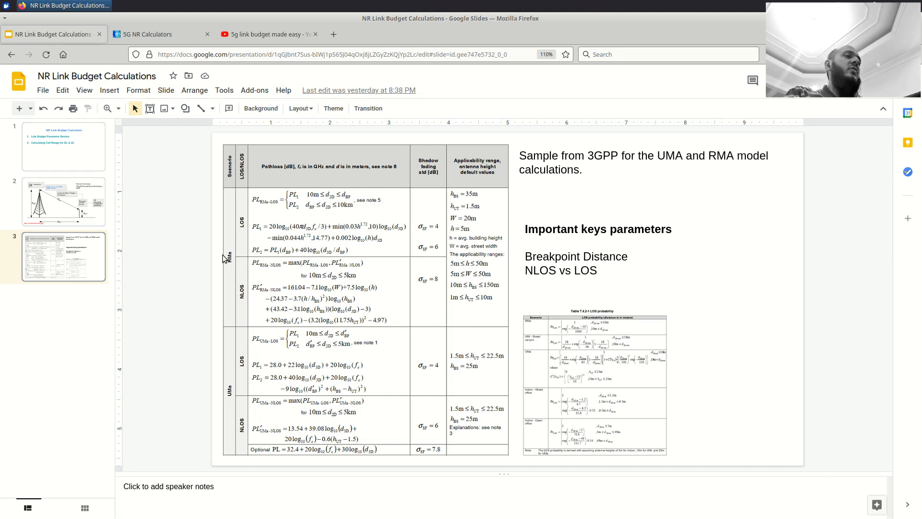
mouse_move(374, 285)
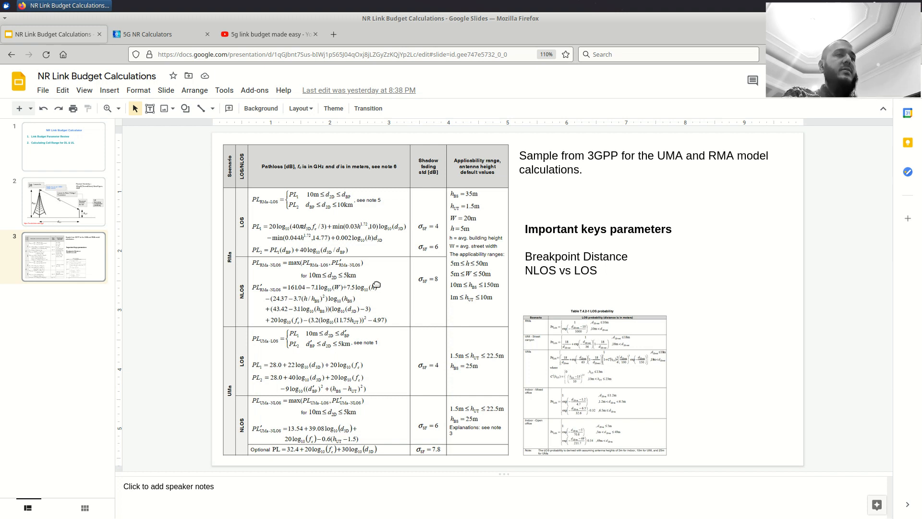
click(63, 201)
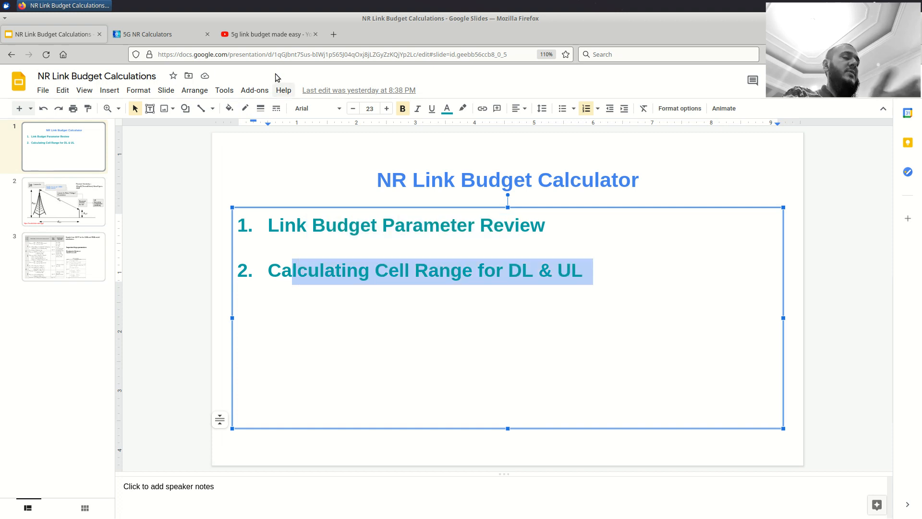
Switch to the 5G NR Calculators browser tab showing the site home page
click(158, 35)
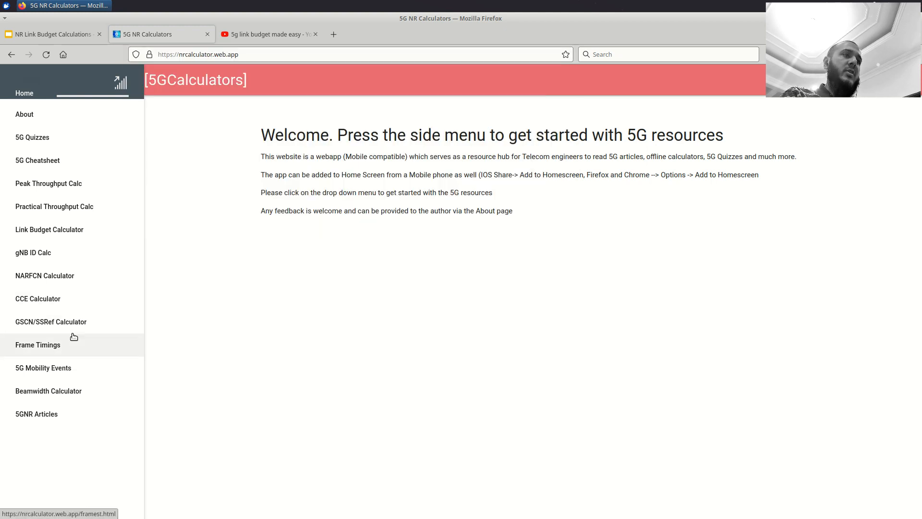
Go to the Link Budget Calculator page and scroll past its reading guide to the propagation loss chart
click(49, 229)
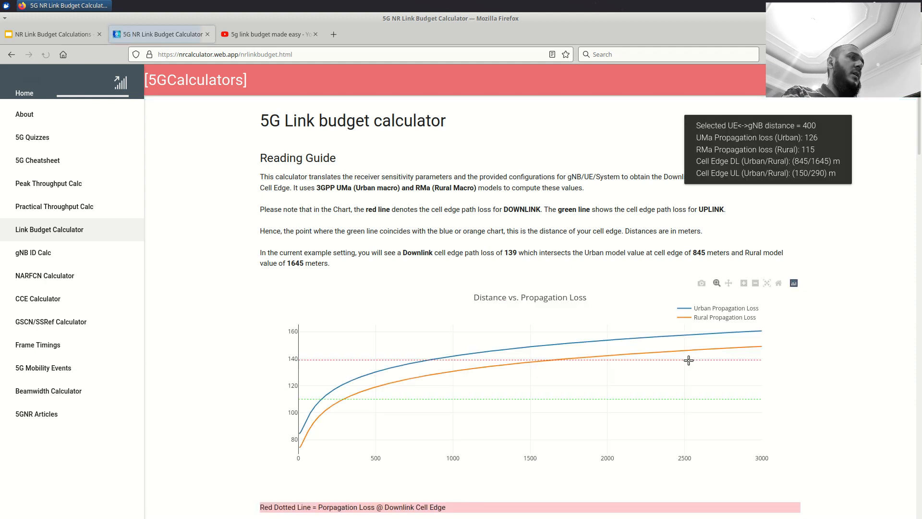
drag(269, 158, 352, 252)
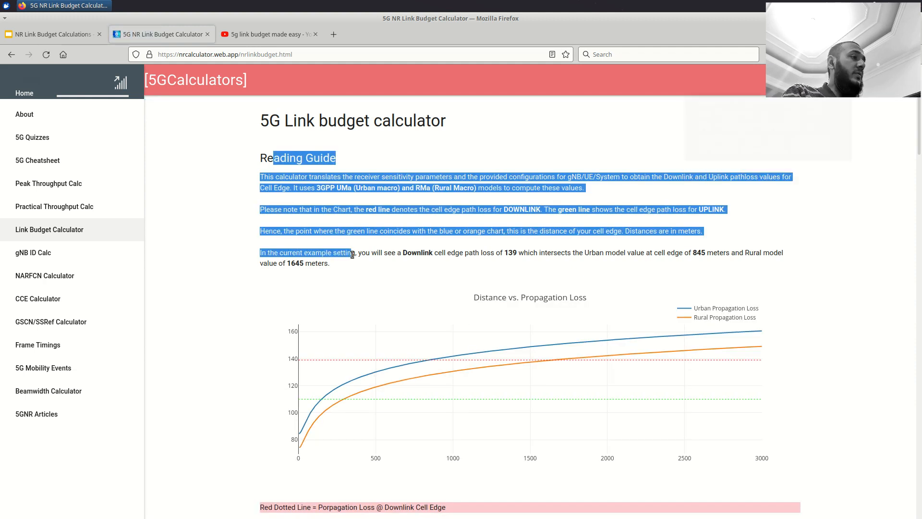
scroll(down, 3)
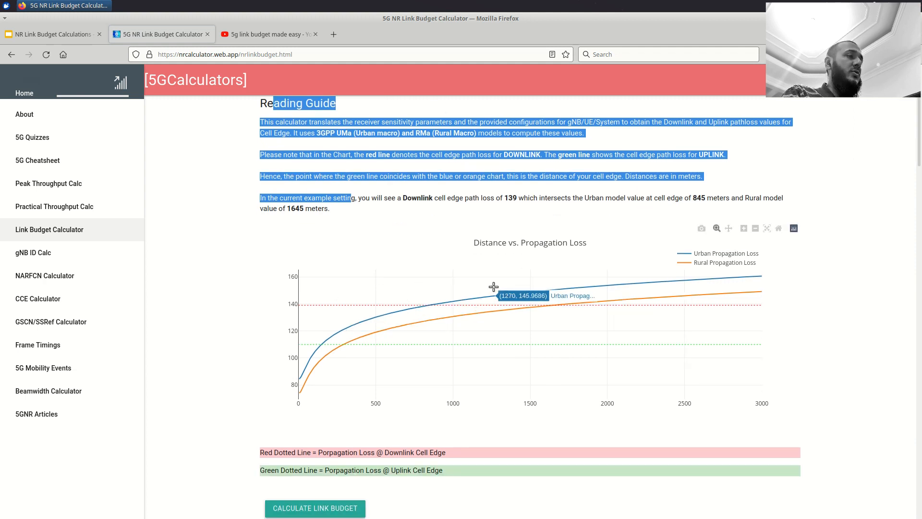
scroll(down, 3)
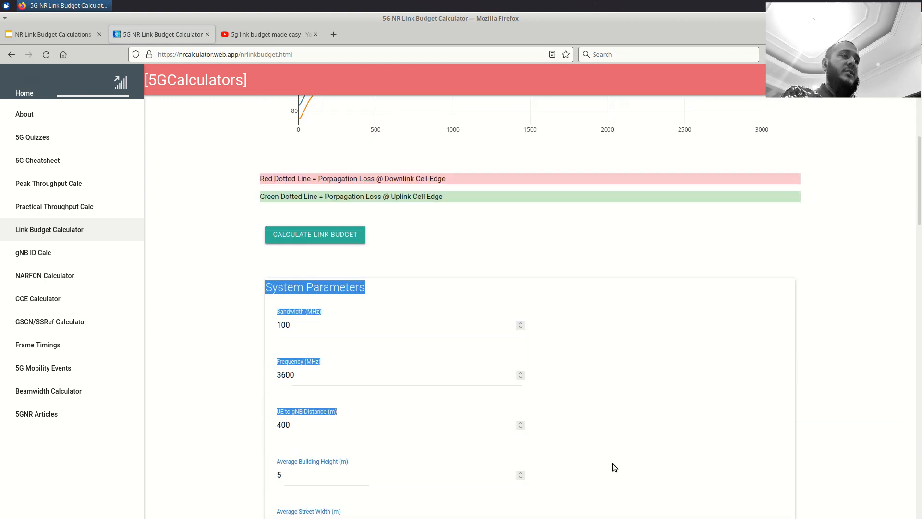
scroll(down, 3)
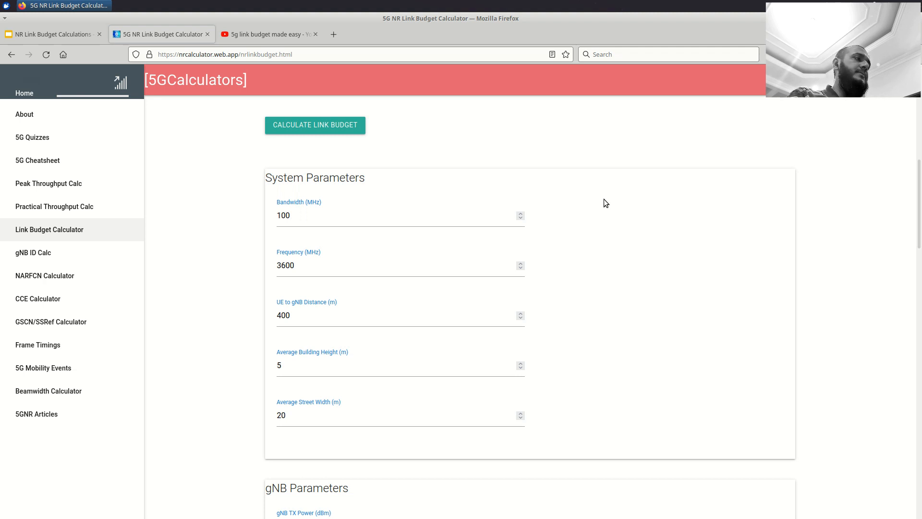
click(374, 265)
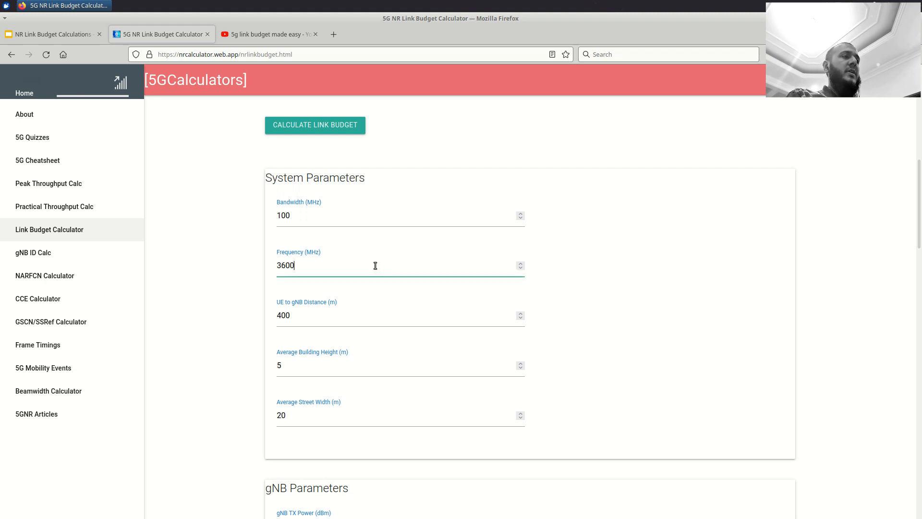
scroll(down, 3)
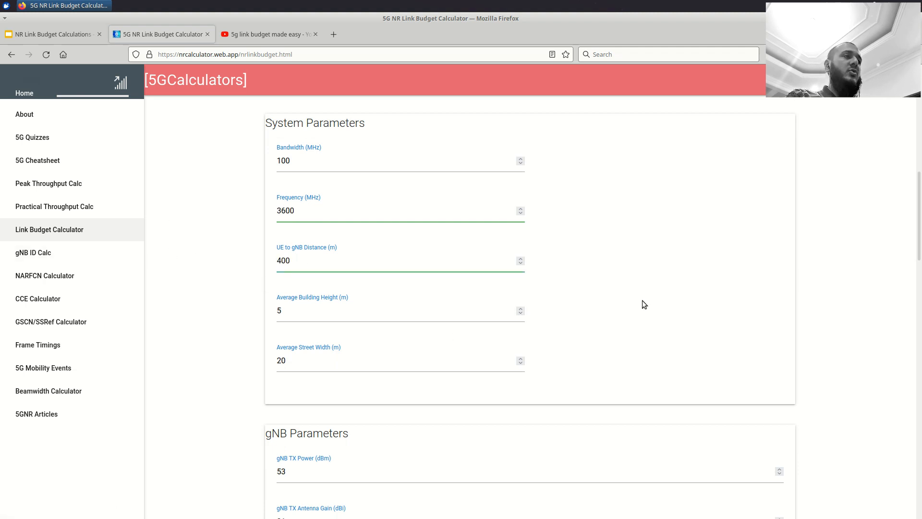
click(52, 34)
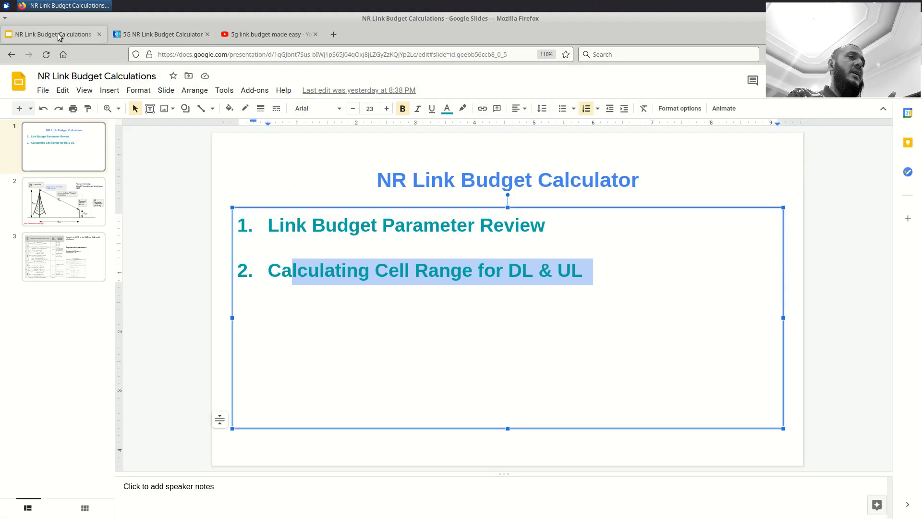
click(63, 201)
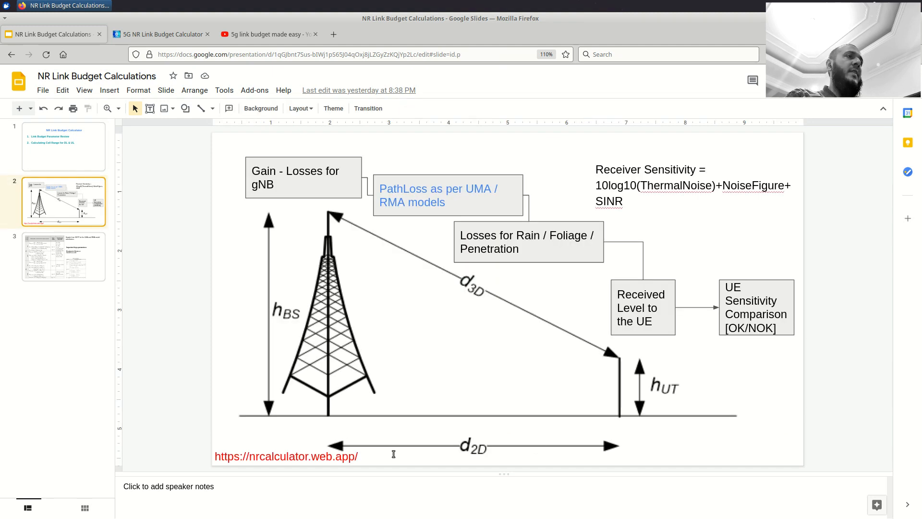
click(158, 35)
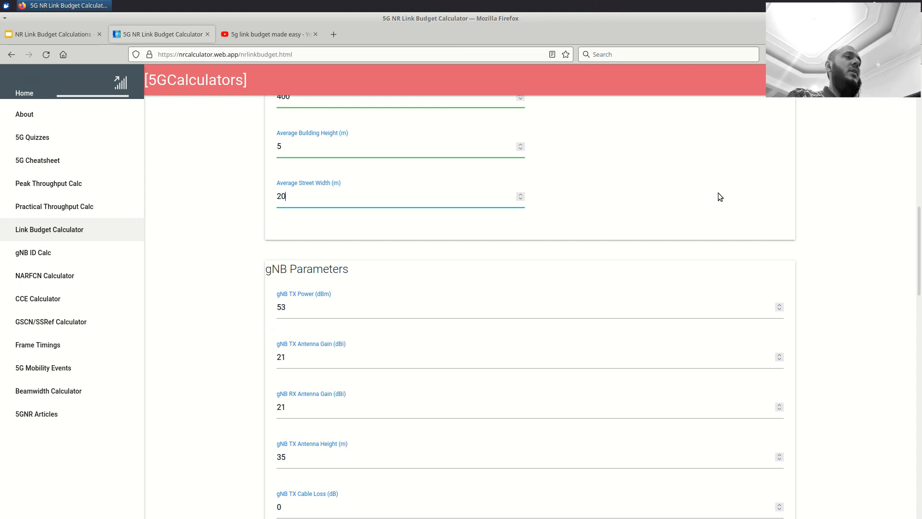
scroll(down, 3)
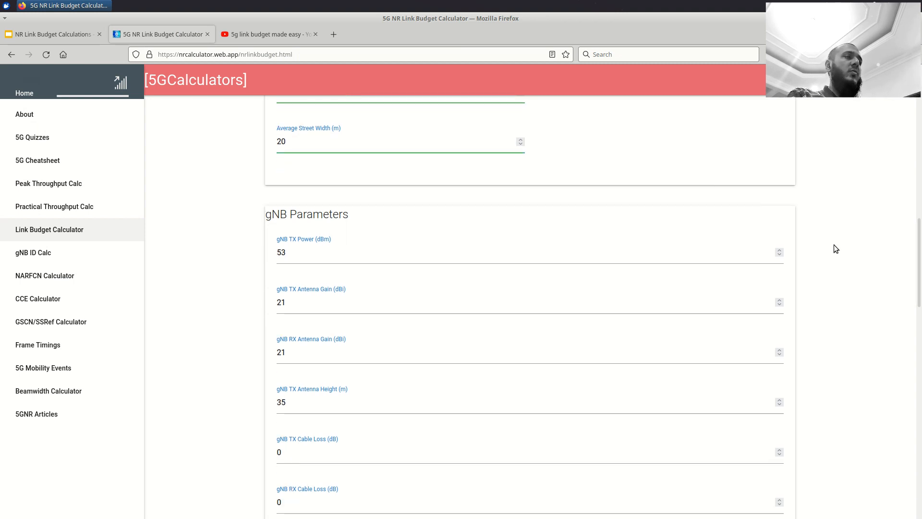
scroll(down, 3)
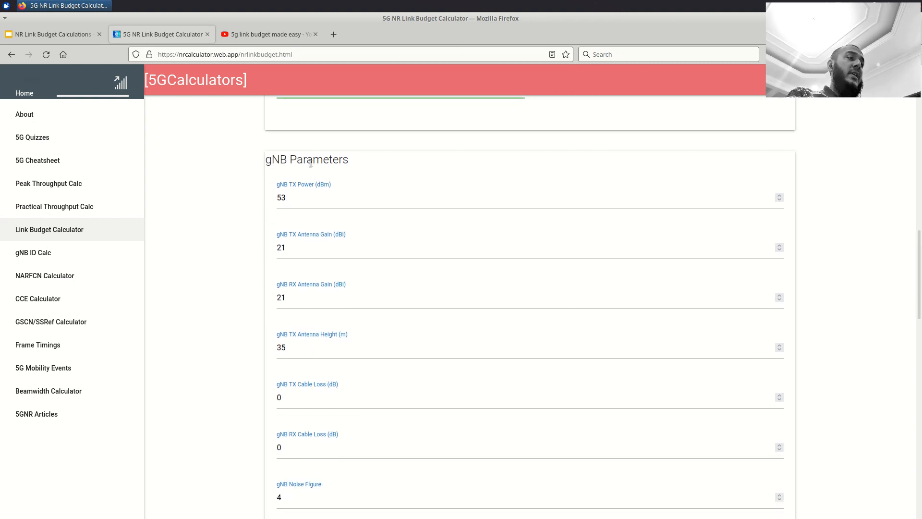
mouse_move(395, 165)
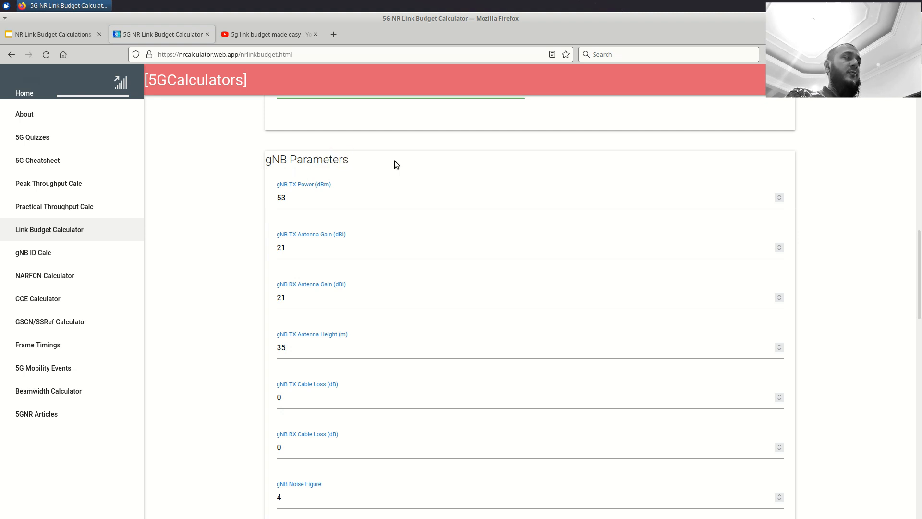
mouse_move(178, 246)
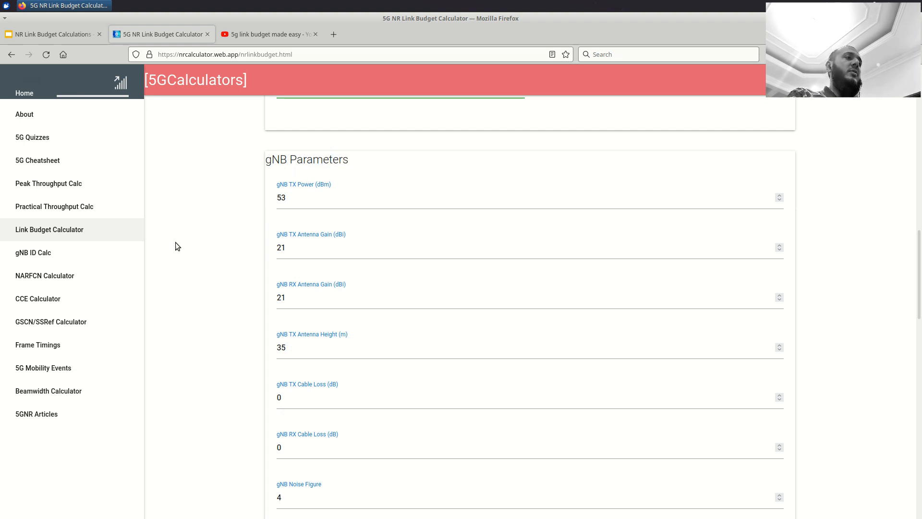
scroll(down, 3)
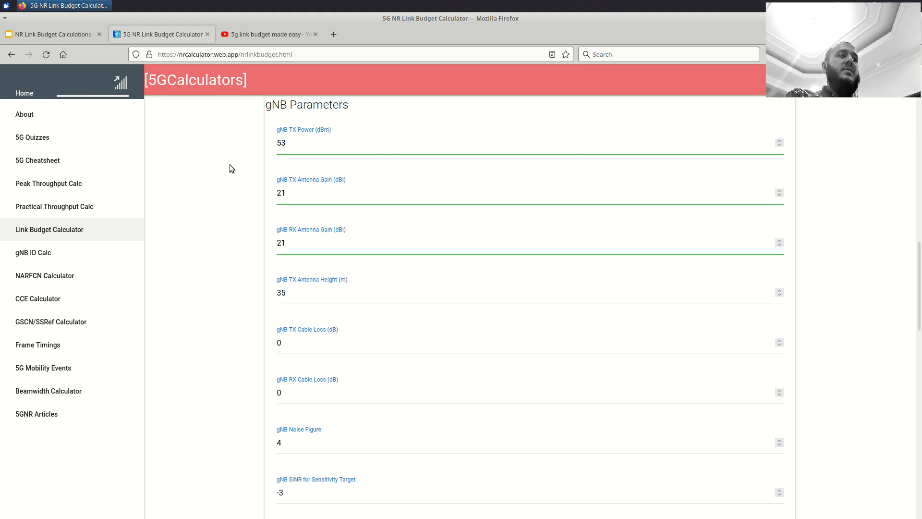
scroll(down, 3)
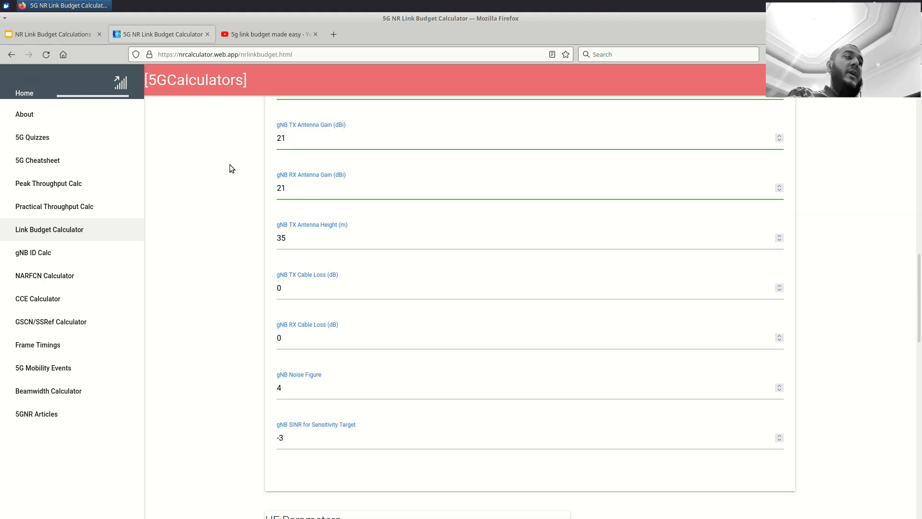
double_click(329, 225)
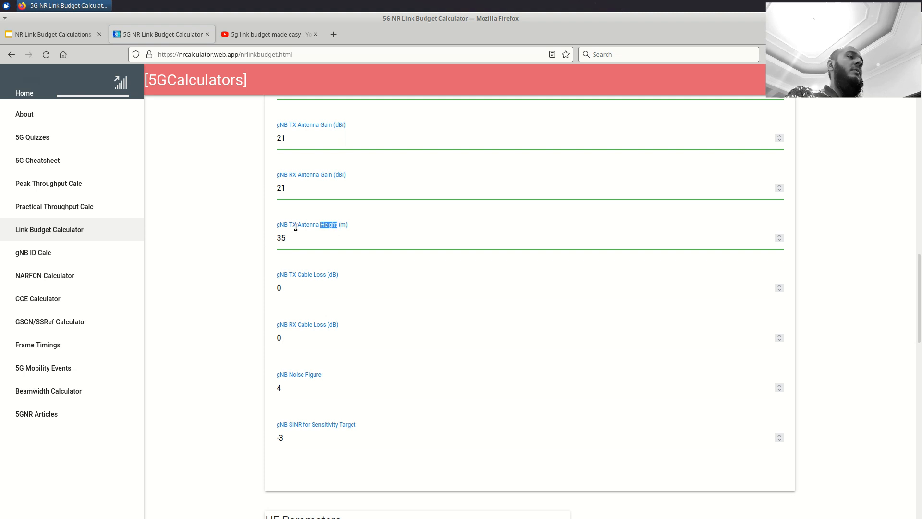
scroll(down, 3)
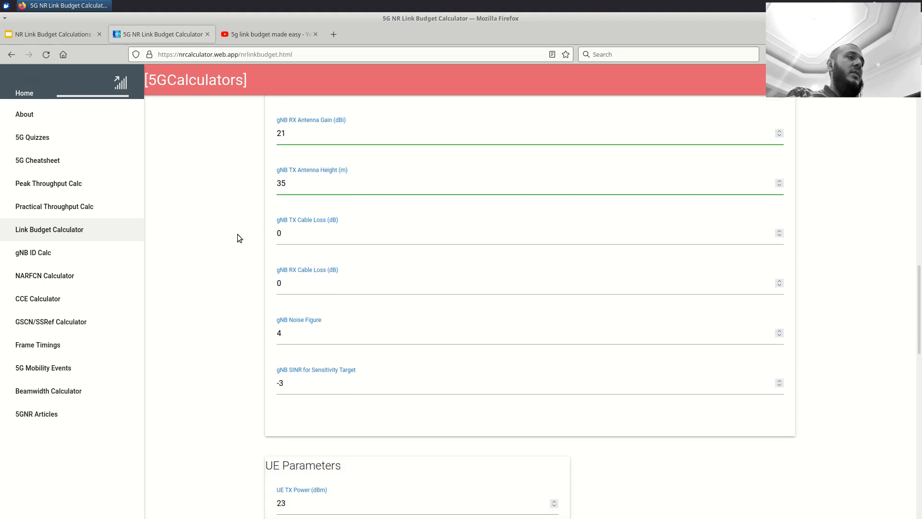
double_click(311, 219)
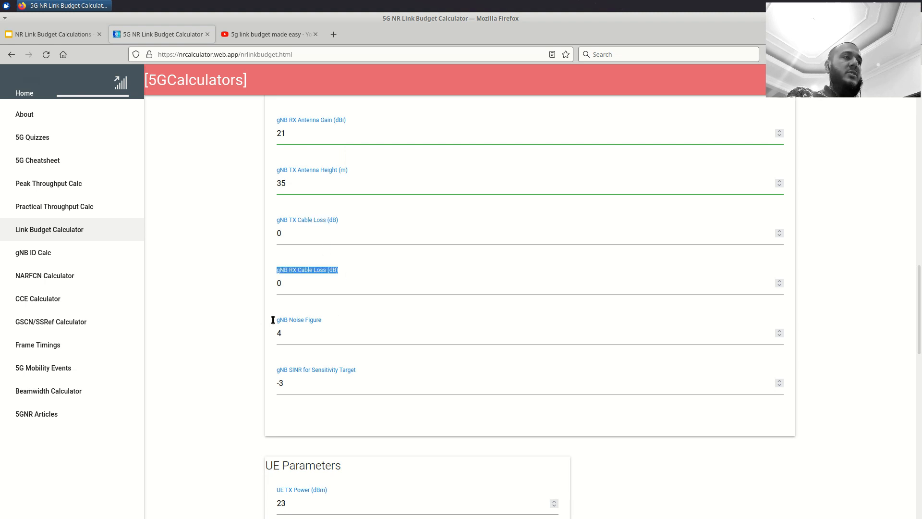
scroll(down, 3)
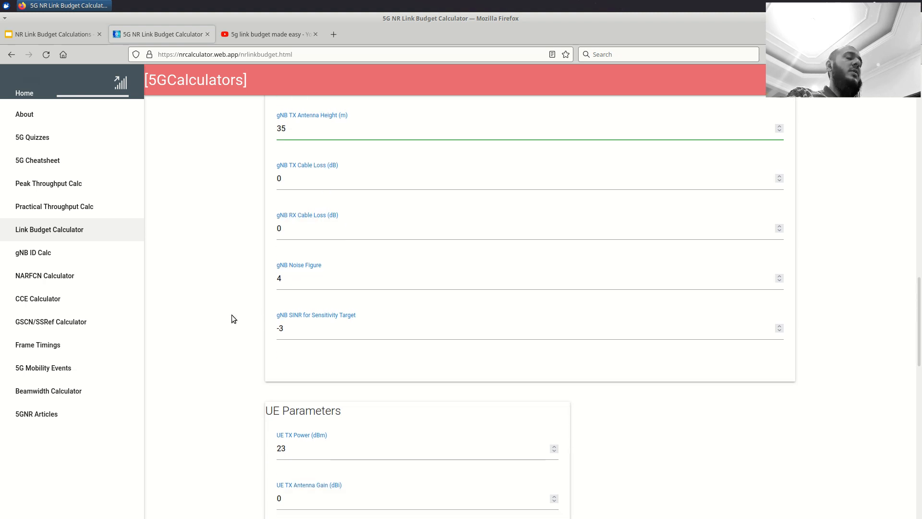
scroll(down, 3)
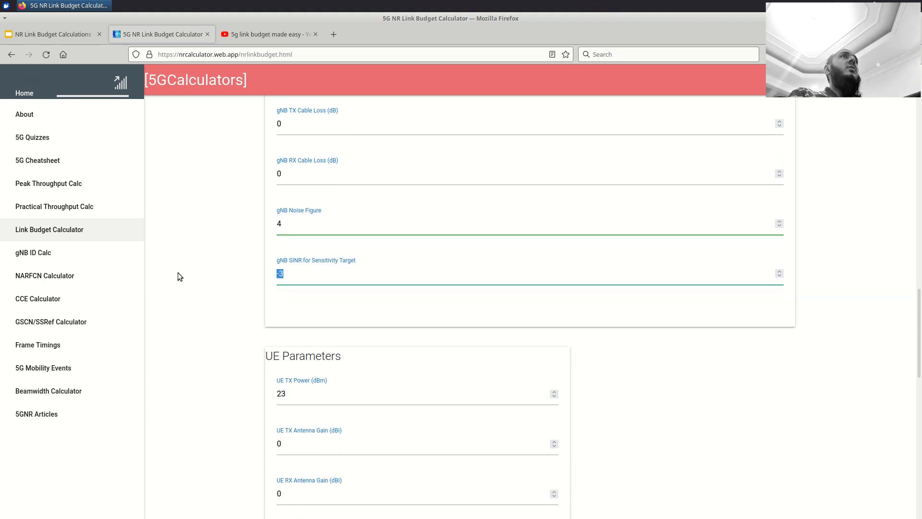
mouse_move(213, 254)
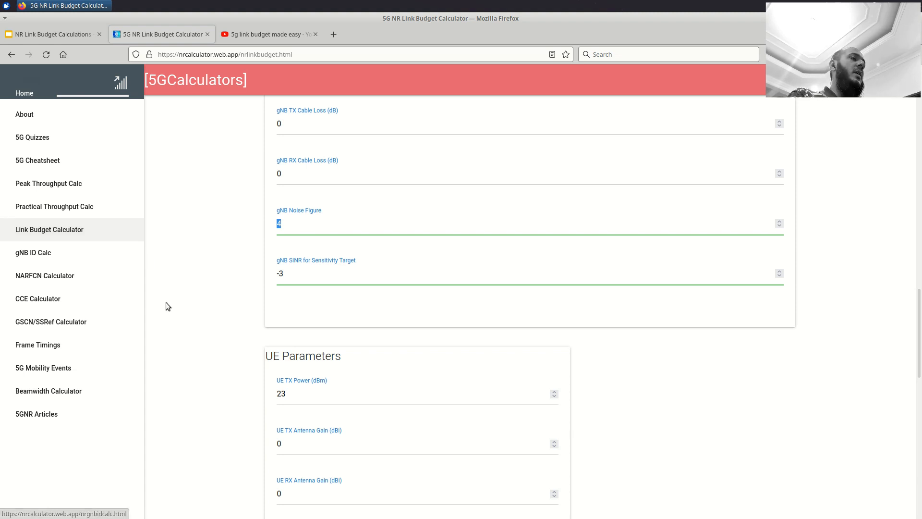
click(293, 273)
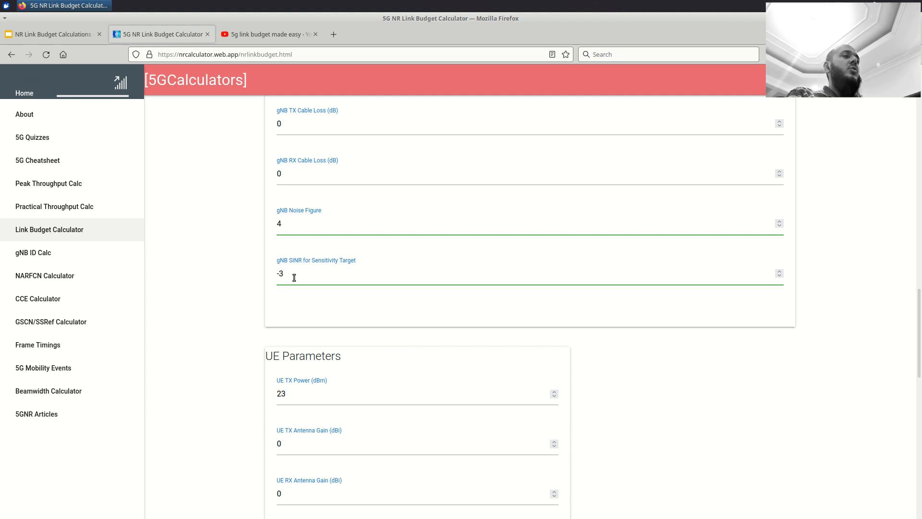
double_click(280, 274)
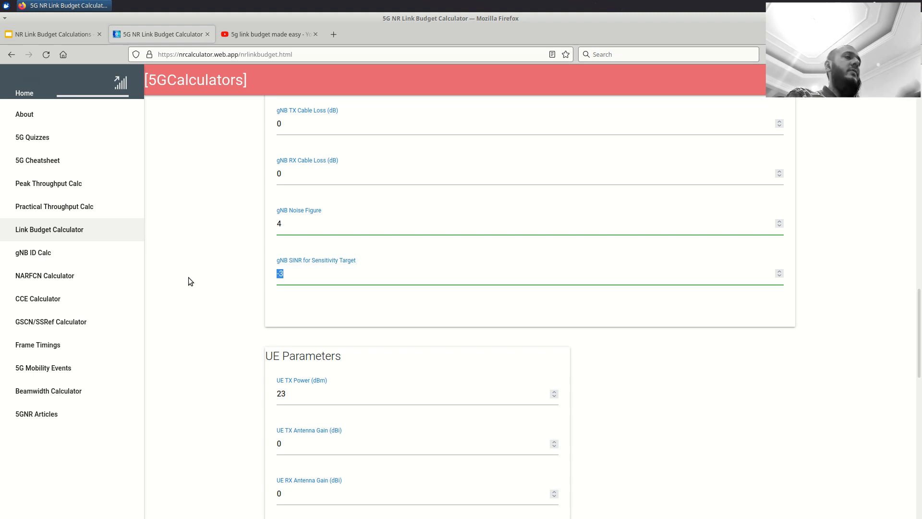
Move down to the UE parameters and highlight the UE TX power value
scroll(down, 3)
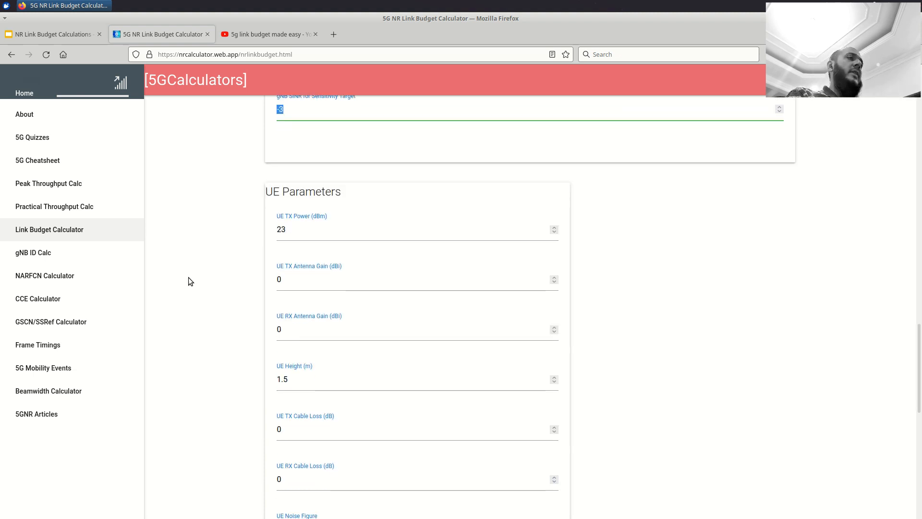
double_click(308, 137)
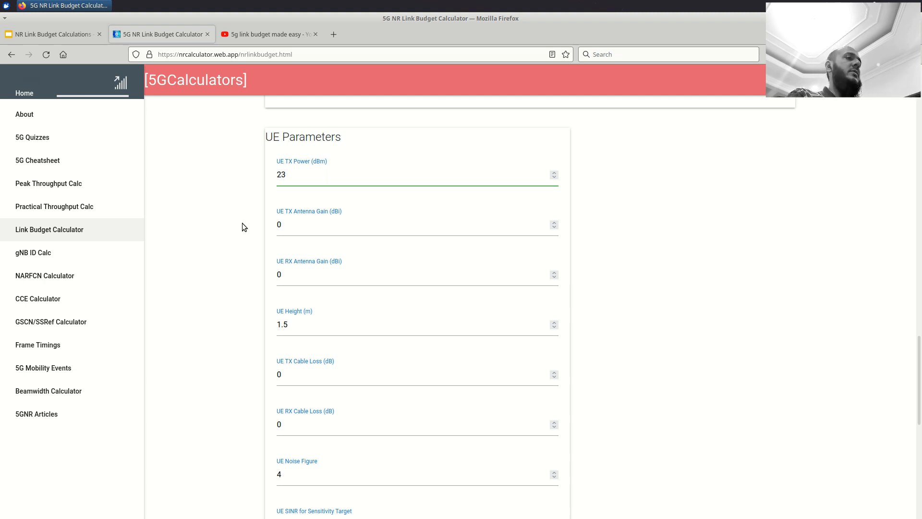
click(288, 174)
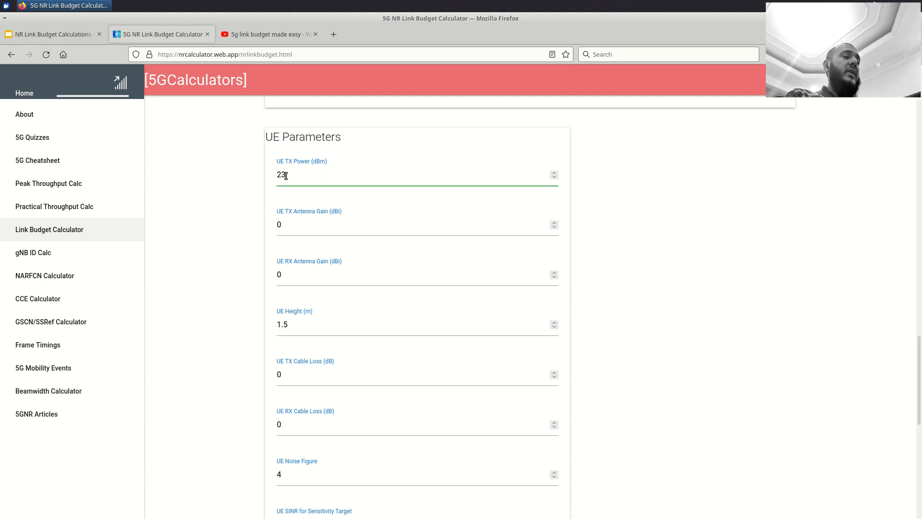
Continue down past UE noise figure 4 and SINR target -2 to the Loss Parameters card
scroll(down, 3)
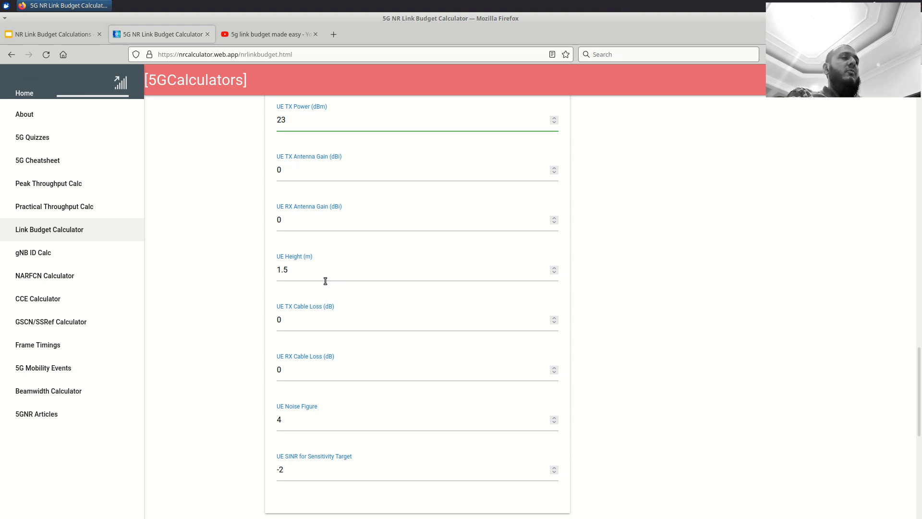
scroll(down, 3)
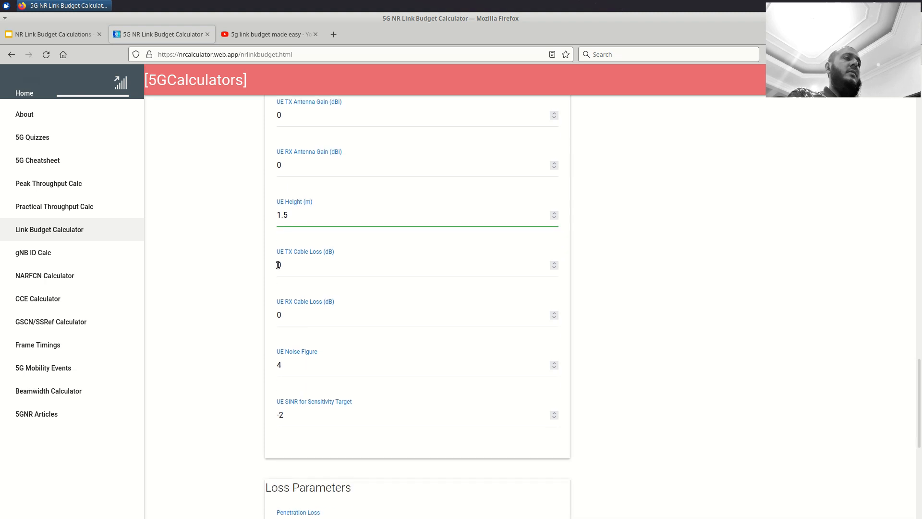
mouse_move(303, 310)
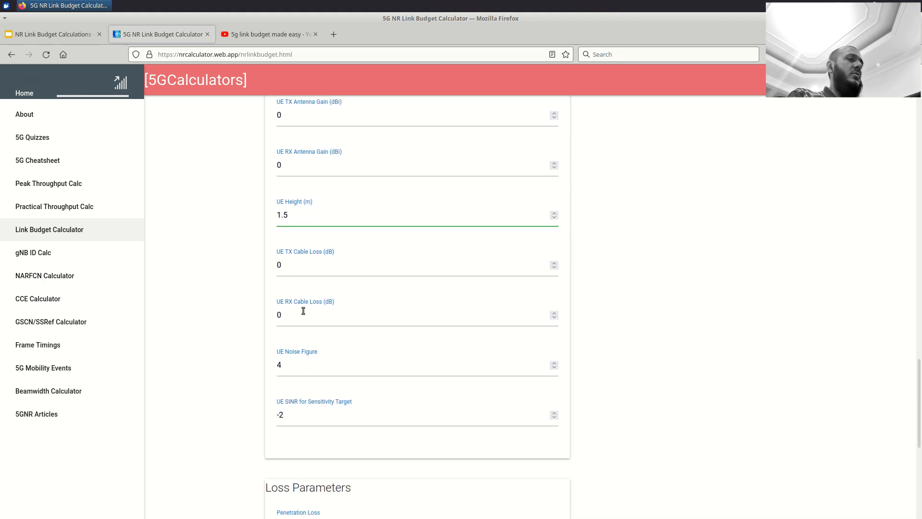
mouse_move(298, 363)
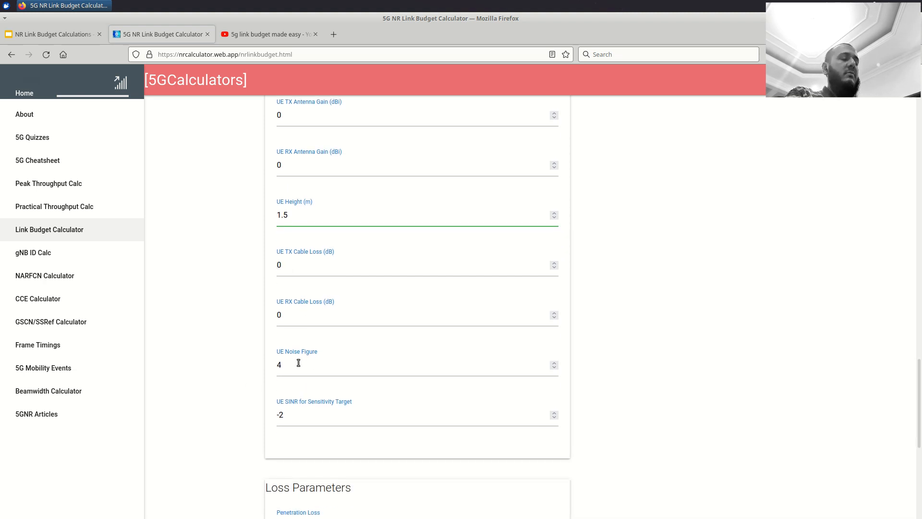
scroll(down, 3)
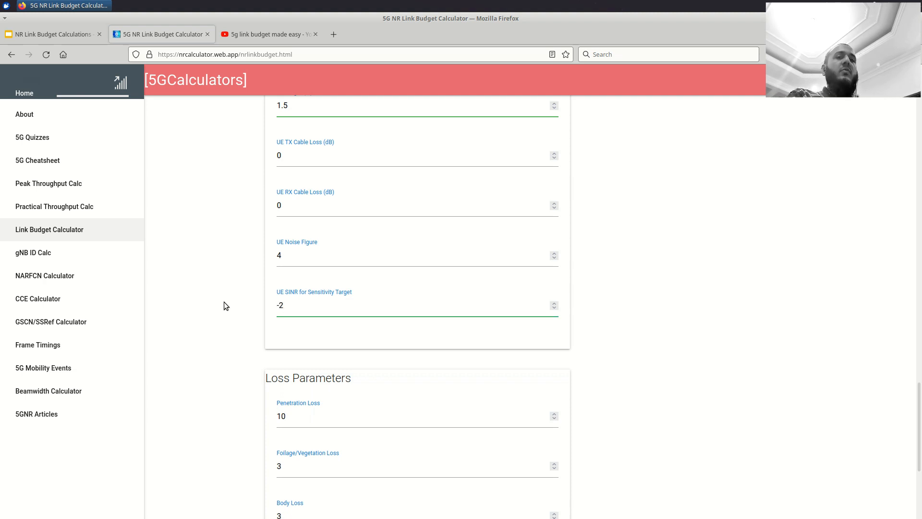
mouse_move(232, 315)
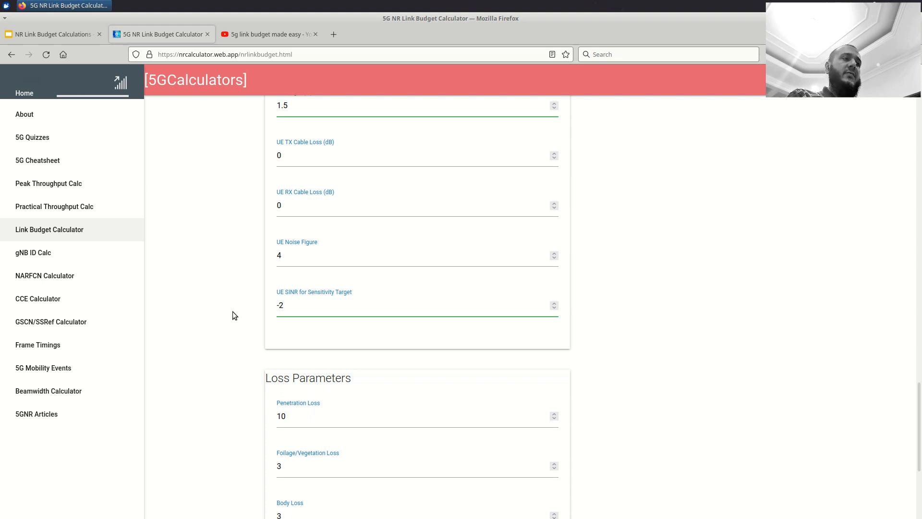
Reveal the full Loss Parameters card, compare briefly with the losses slide, and return to the calculator
scroll(down, 3)
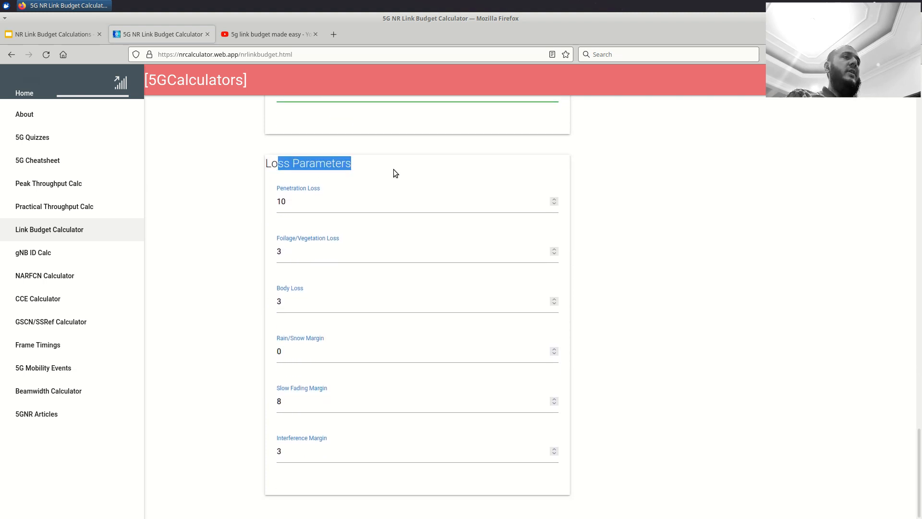
click(53, 33)
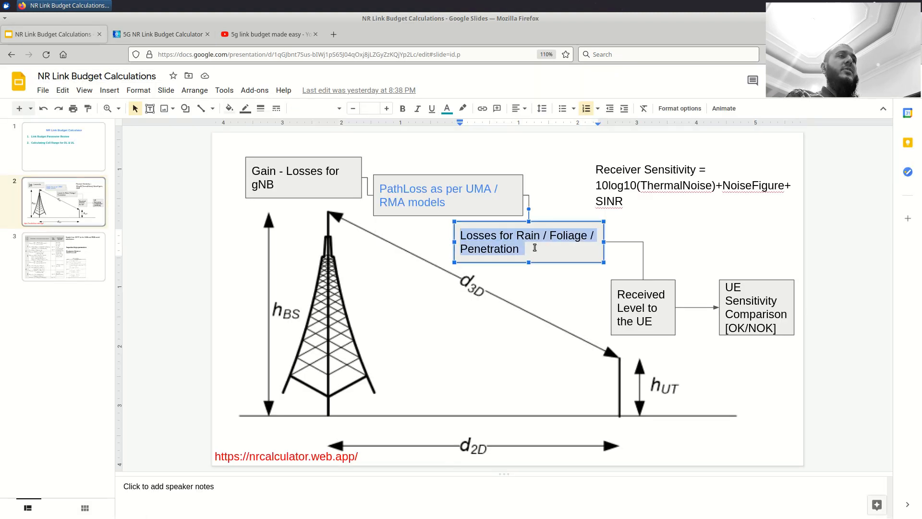
click(159, 34)
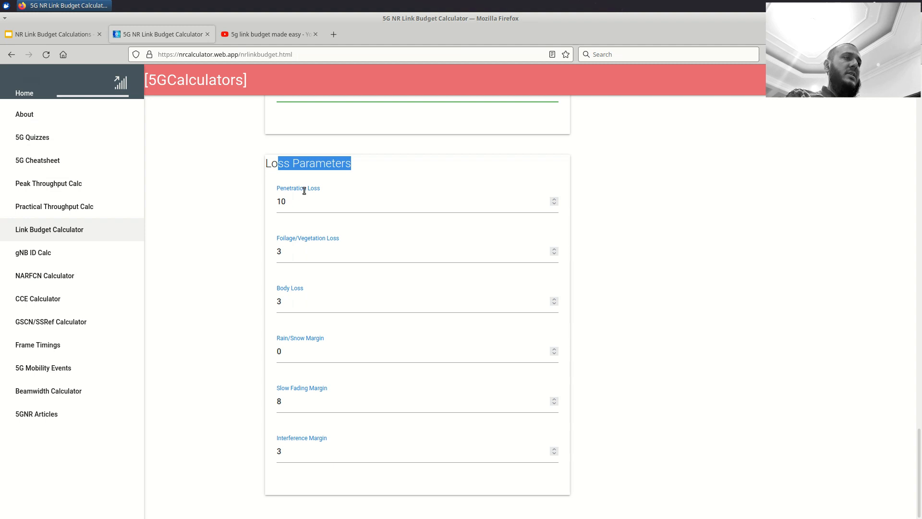
mouse_move(328, 301)
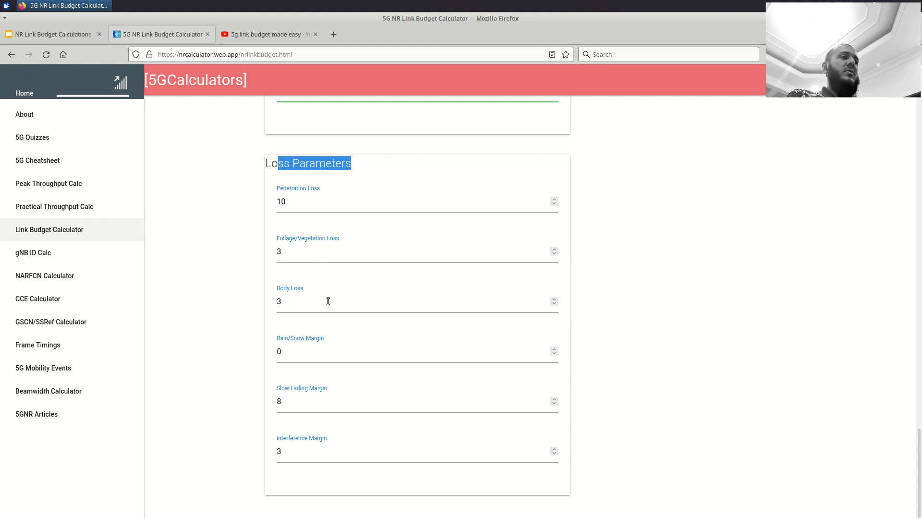
mouse_move(340, 397)
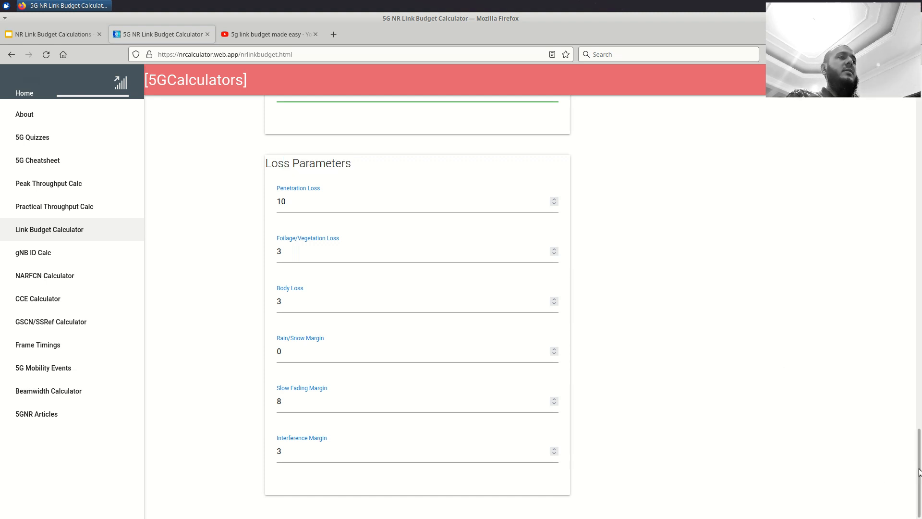
Scroll back up through the UE Parameters card toward the gNB Parameters card
scroll(up, 3)
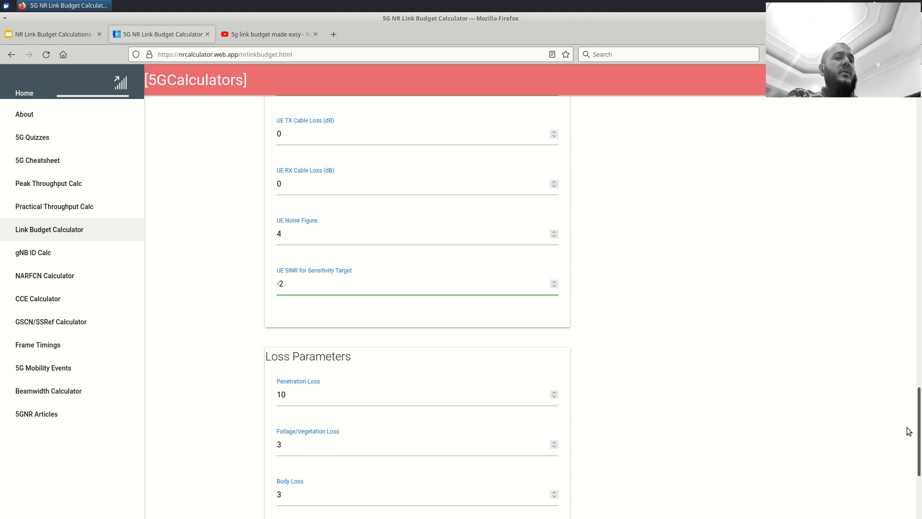
scroll(up, 3)
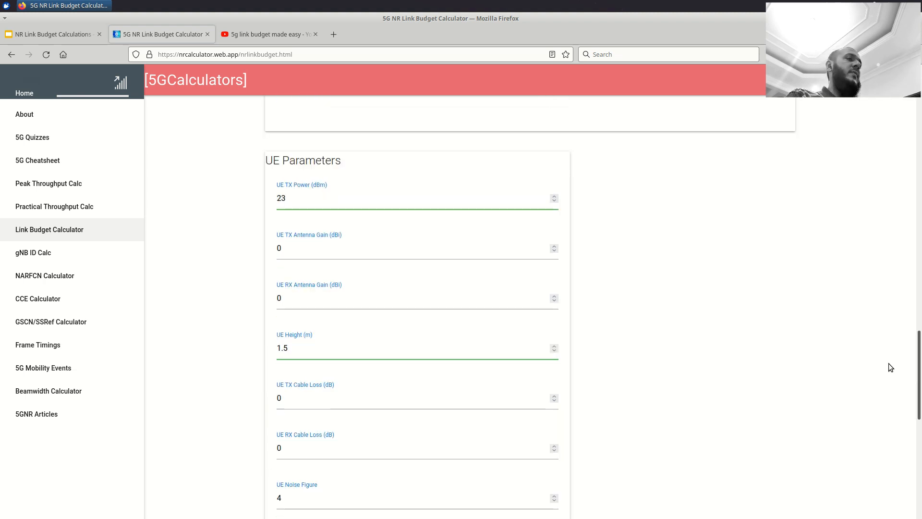
scroll(down, 3)
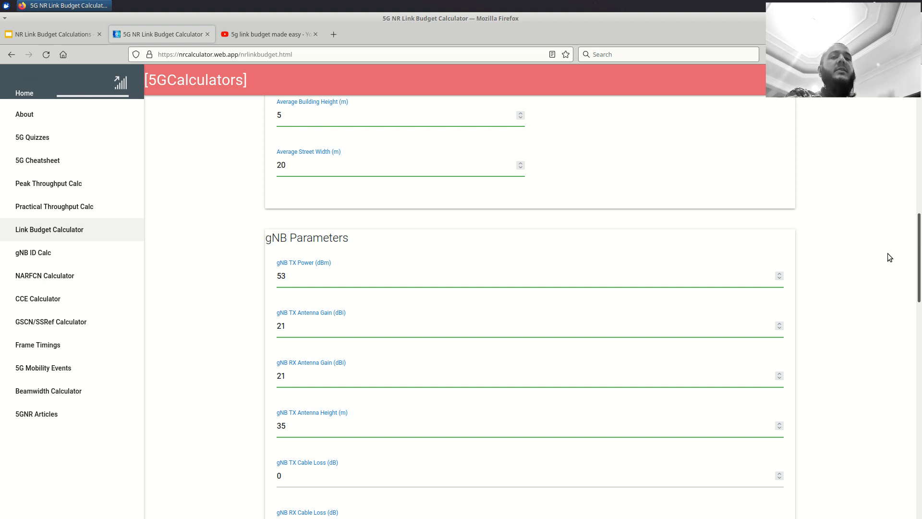
scroll(up, 3)
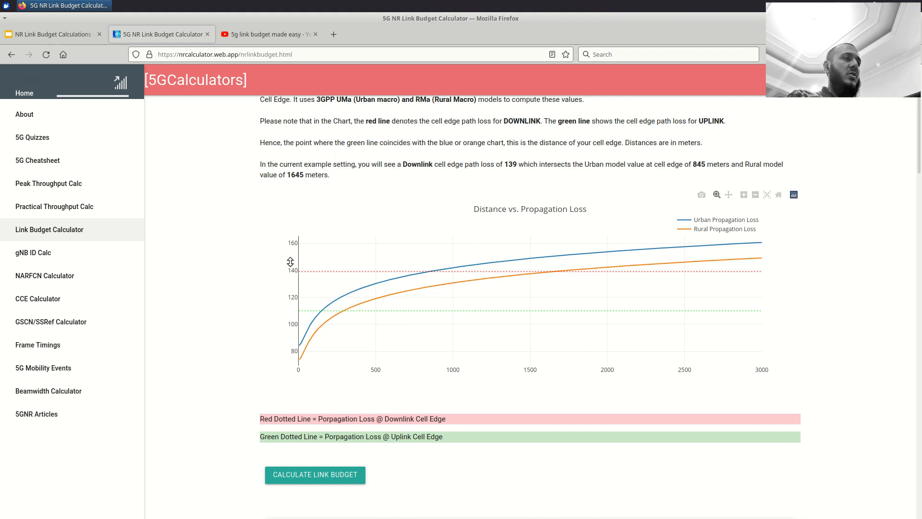
mouse_move(282, 214)
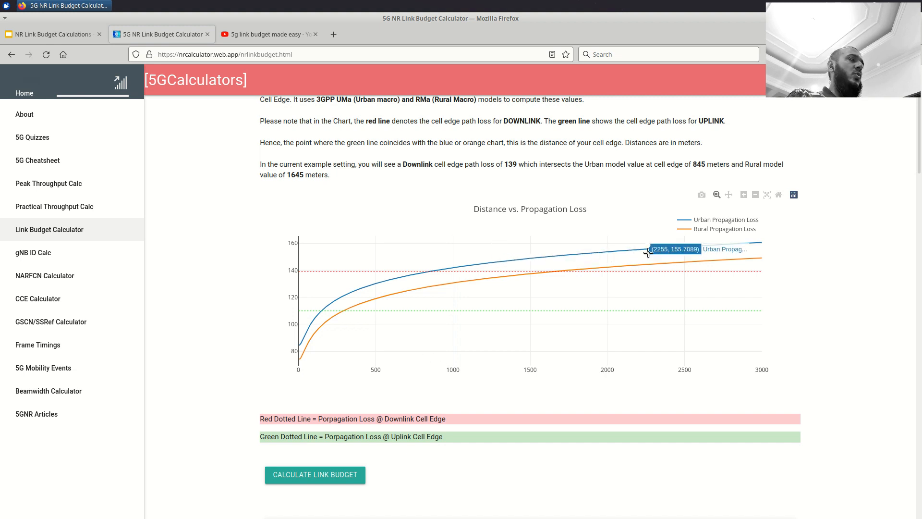
mouse_move(750, 260)
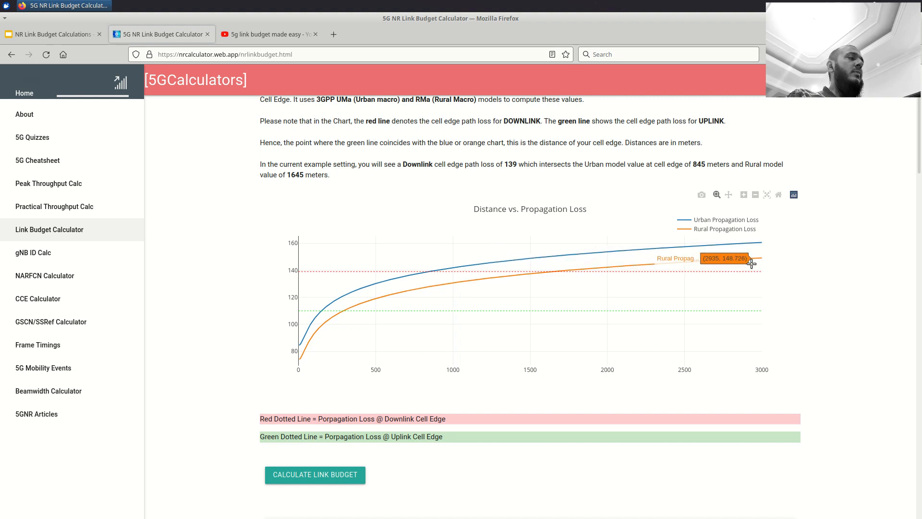
mouse_move(306, 316)
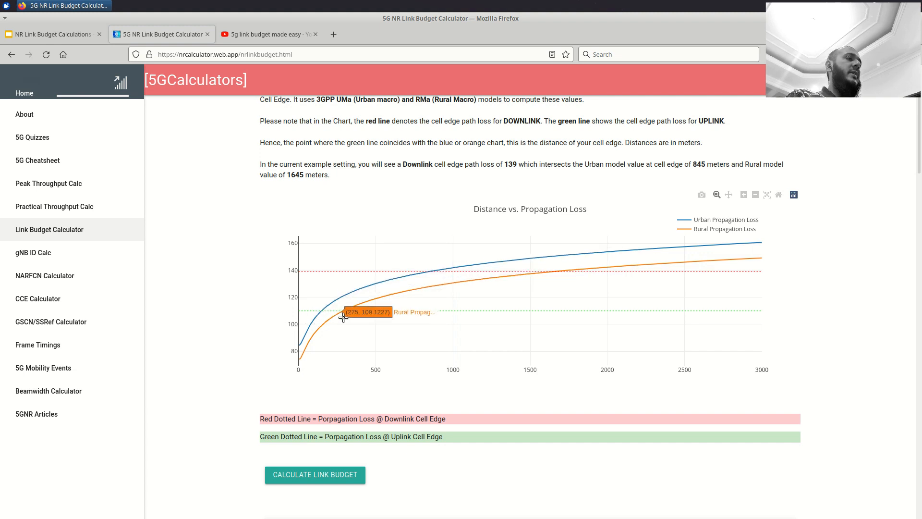
mouse_move(448, 289)
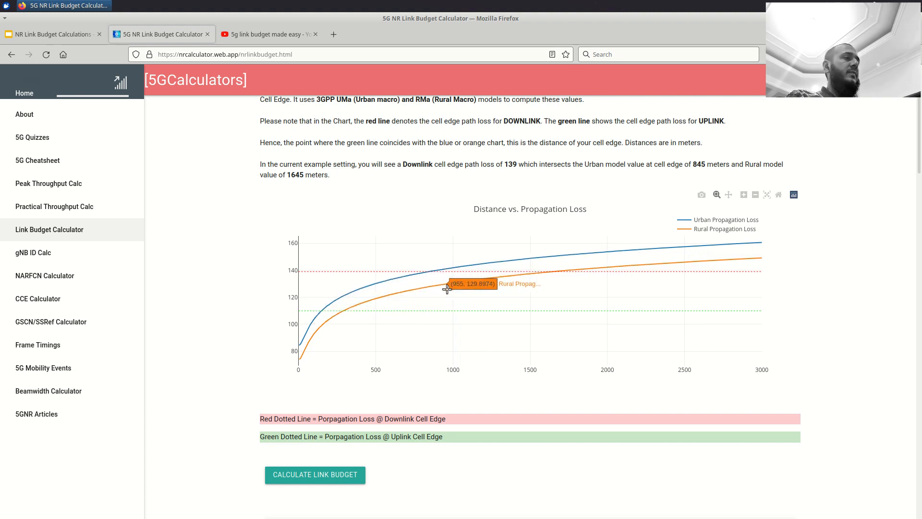
mouse_move(448, 288)
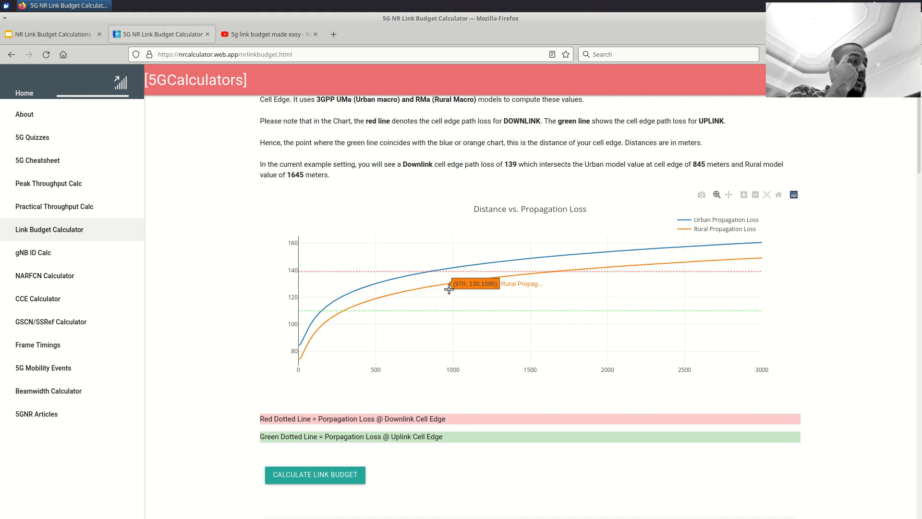
mouse_move(301, 285)
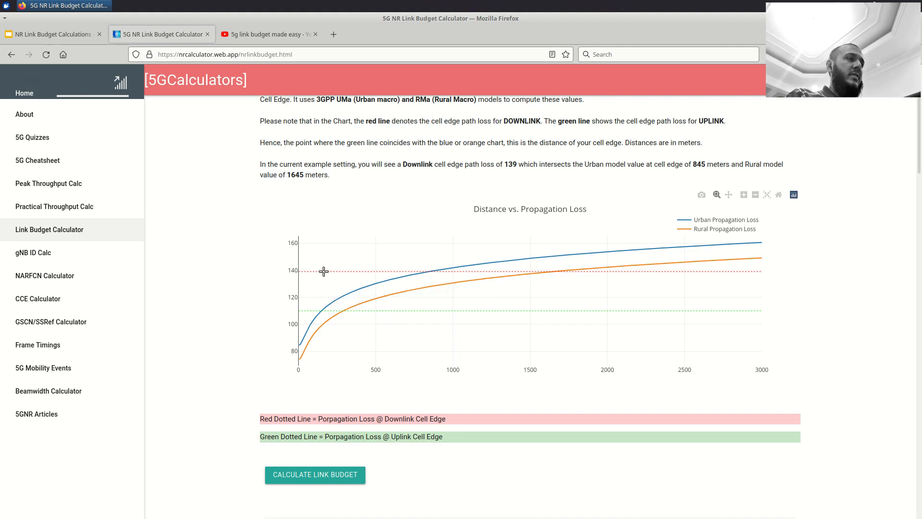
mouse_move(316, 415)
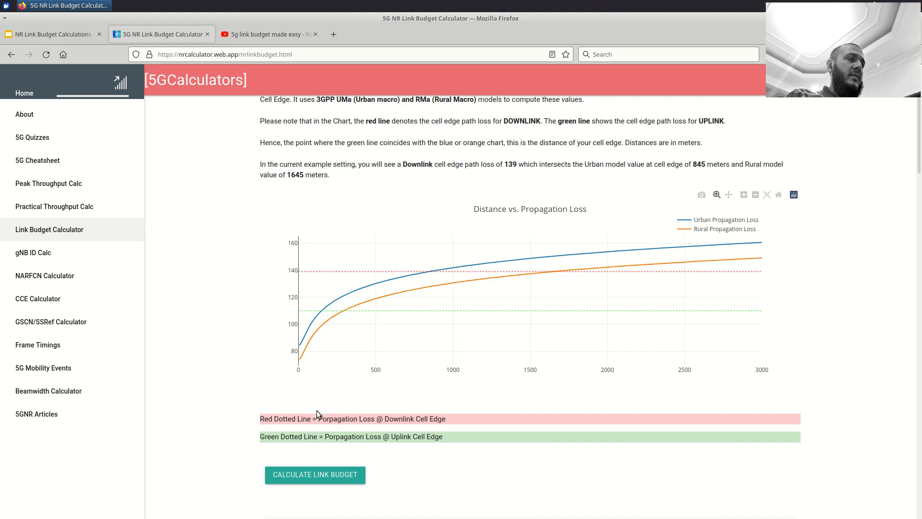
double_click(282, 419)
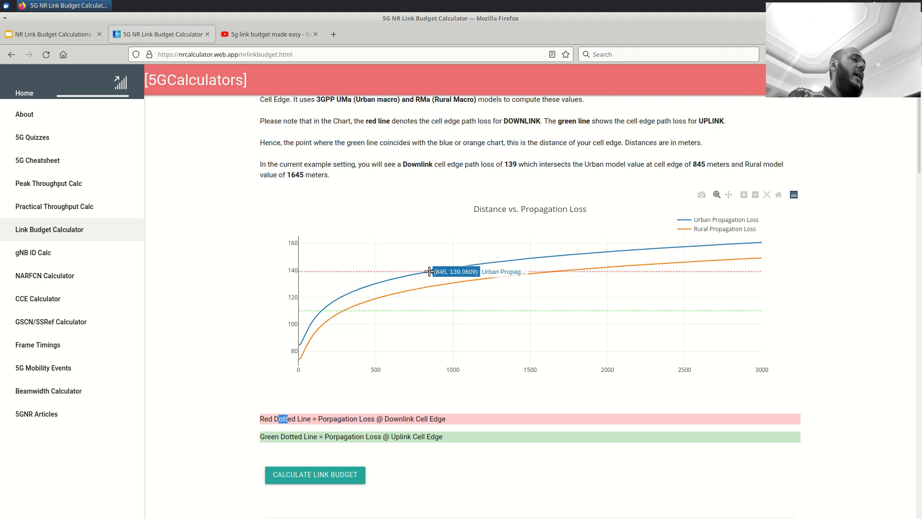
mouse_move(551, 271)
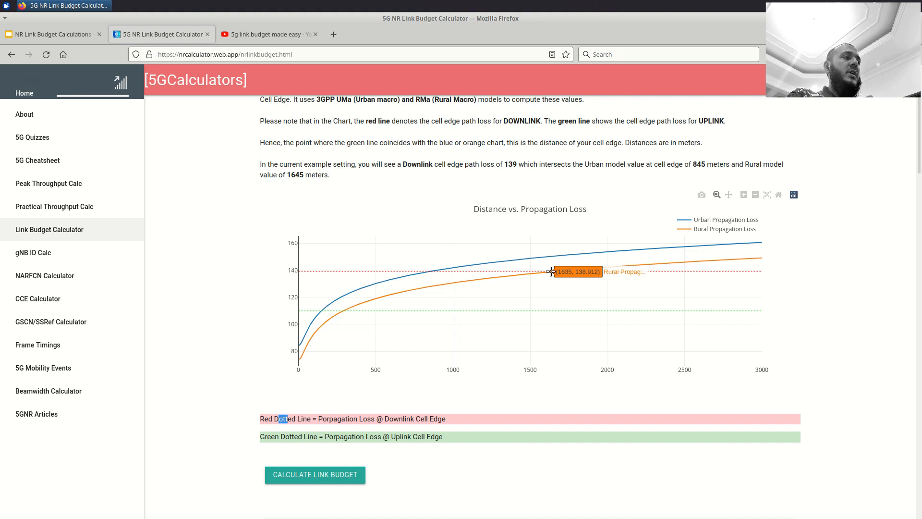
mouse_move(447, 352)
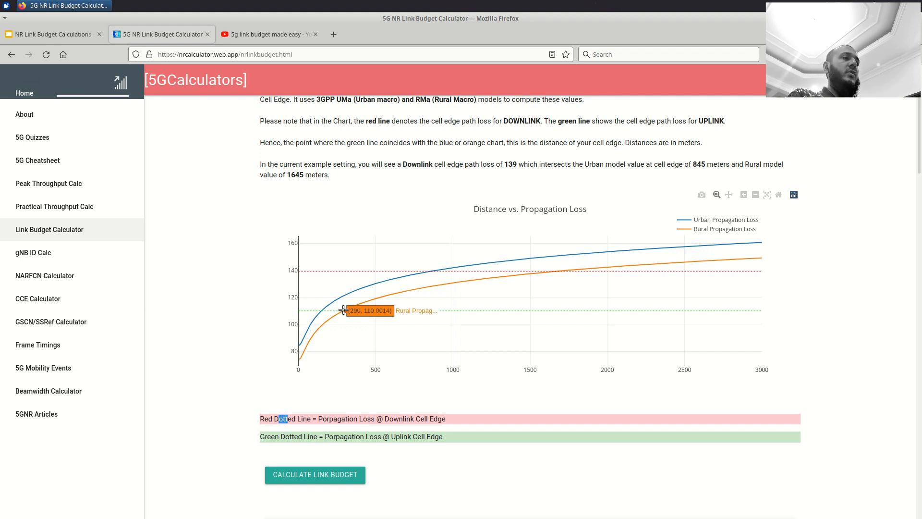
mouse_move(181, 366)
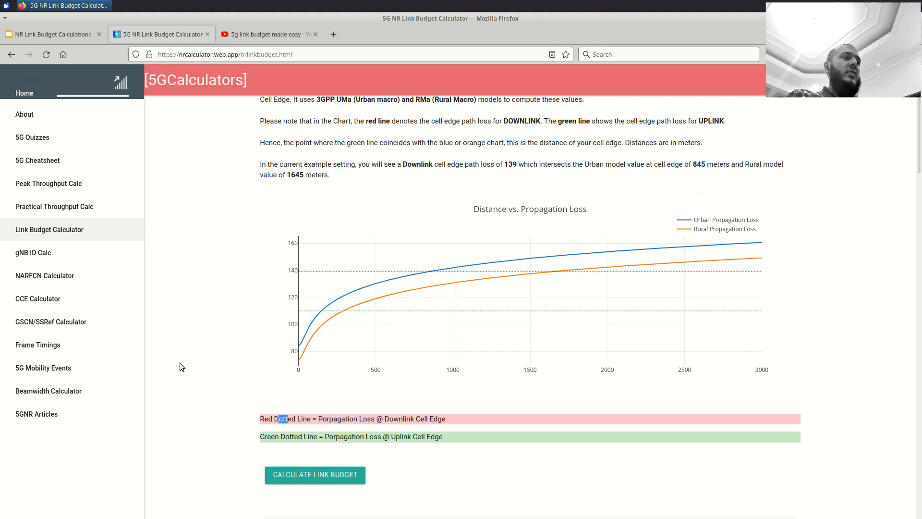